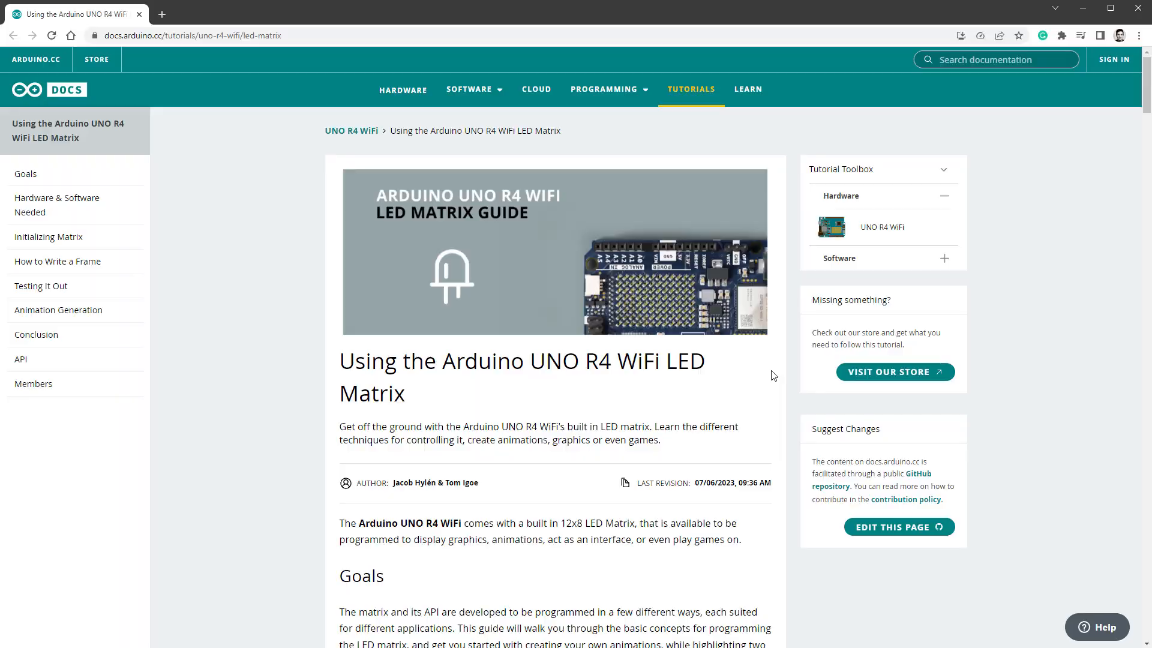
mouse_move(776, 373)
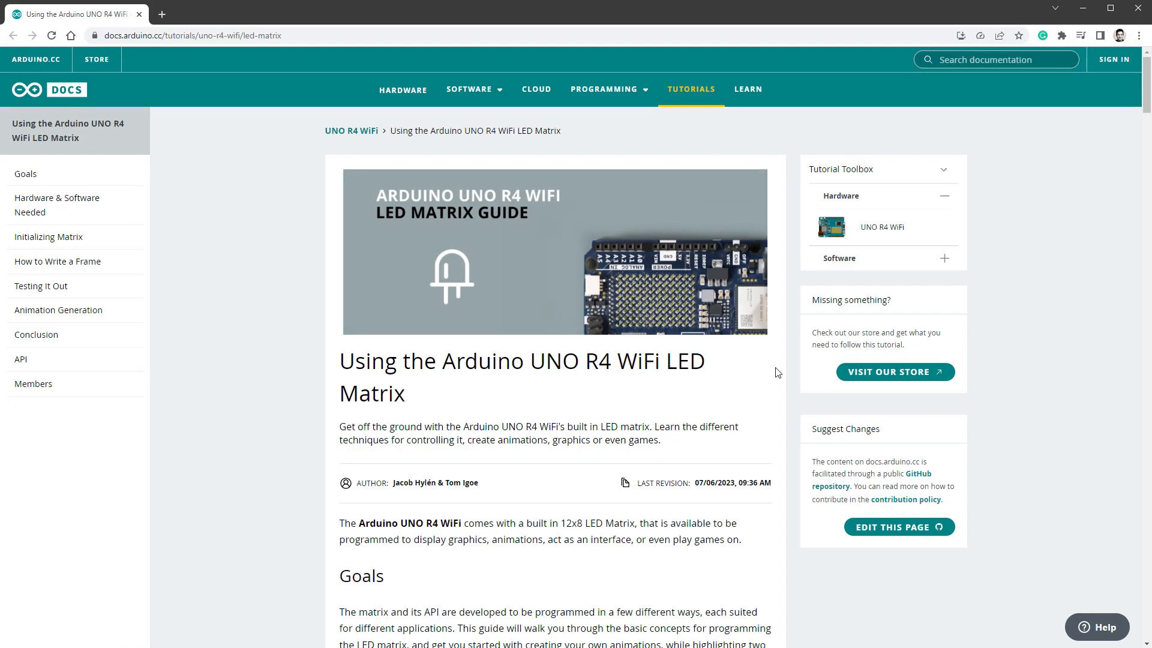
- Scroll the LED Matrix tutorial down to the Initializing Matrix section with matrix.begin()
scroll("down", 3)
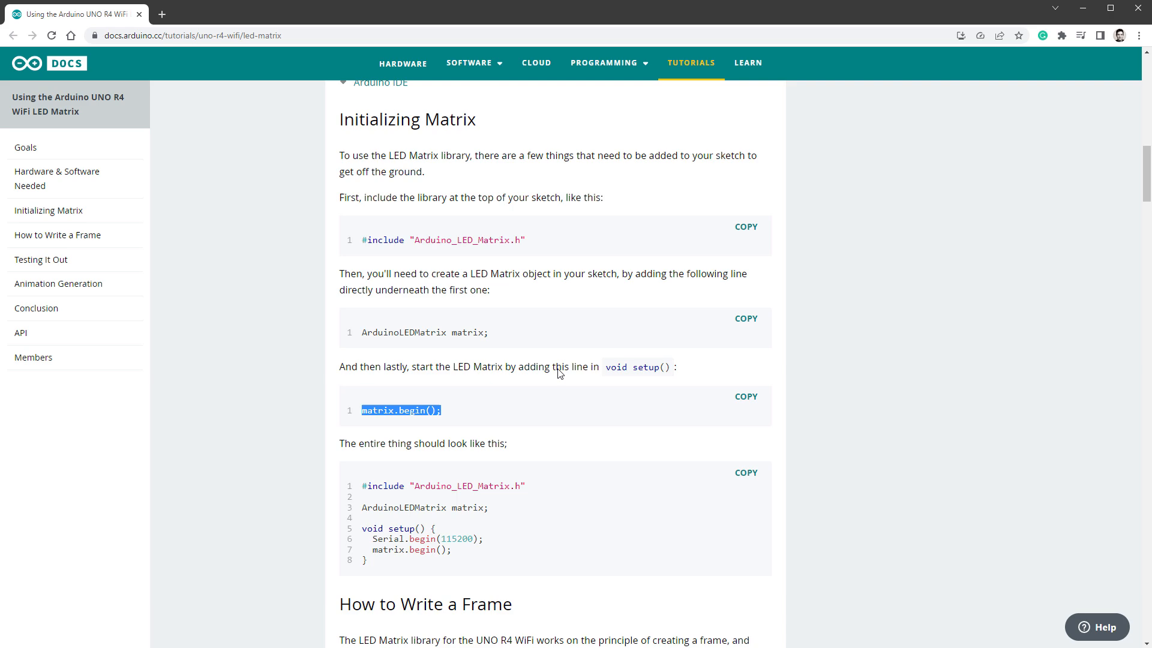
mouse_move(563, 374)
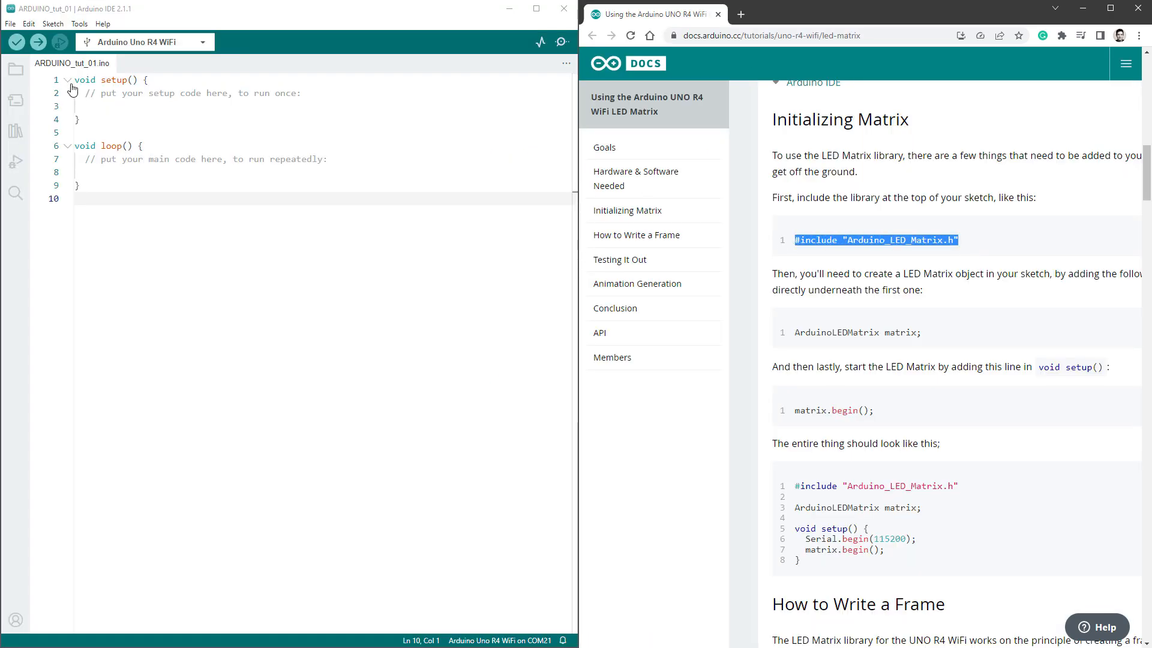
- Add the Arduino_LED_Matrix.h include and ArduinoLEDMatrix matrix object, then upload the heart sketch
type("#include \"Arduino_LED_Matrix.h\"")
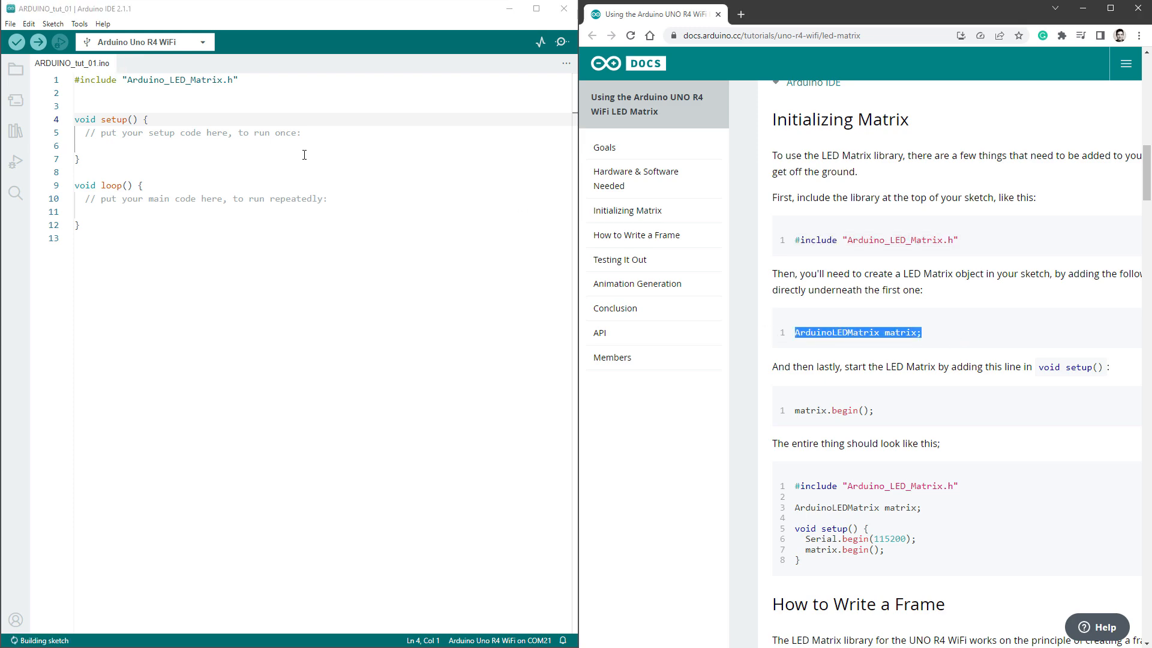
type("ArduinoLEDMatrix matrix;")
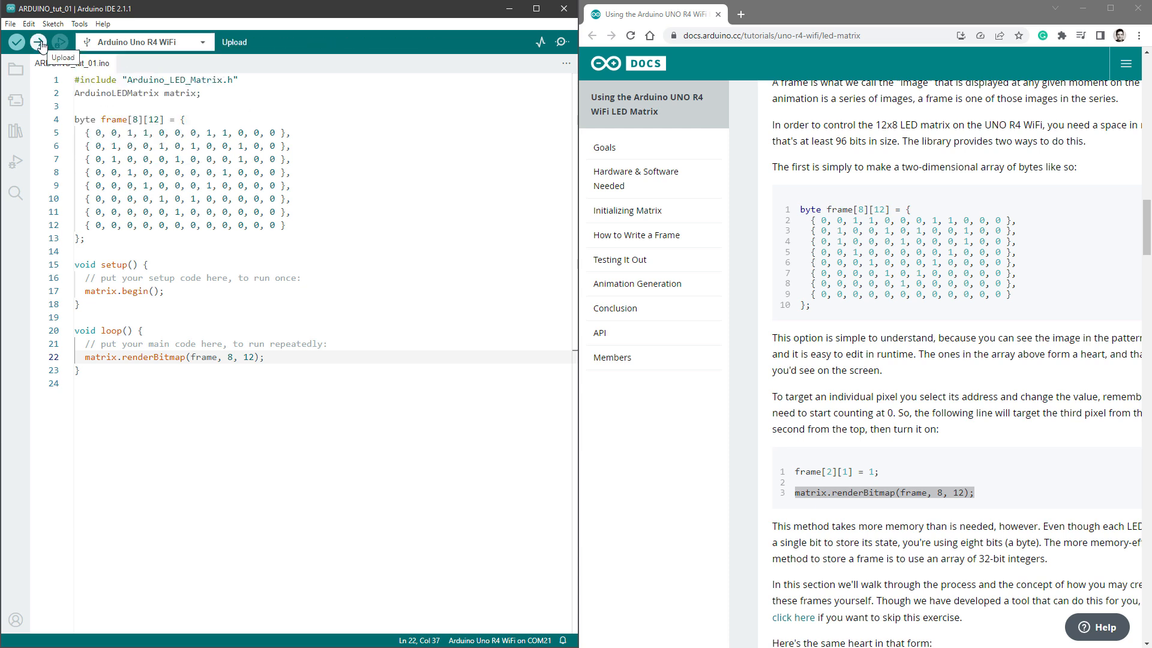
left_click(38, 42)
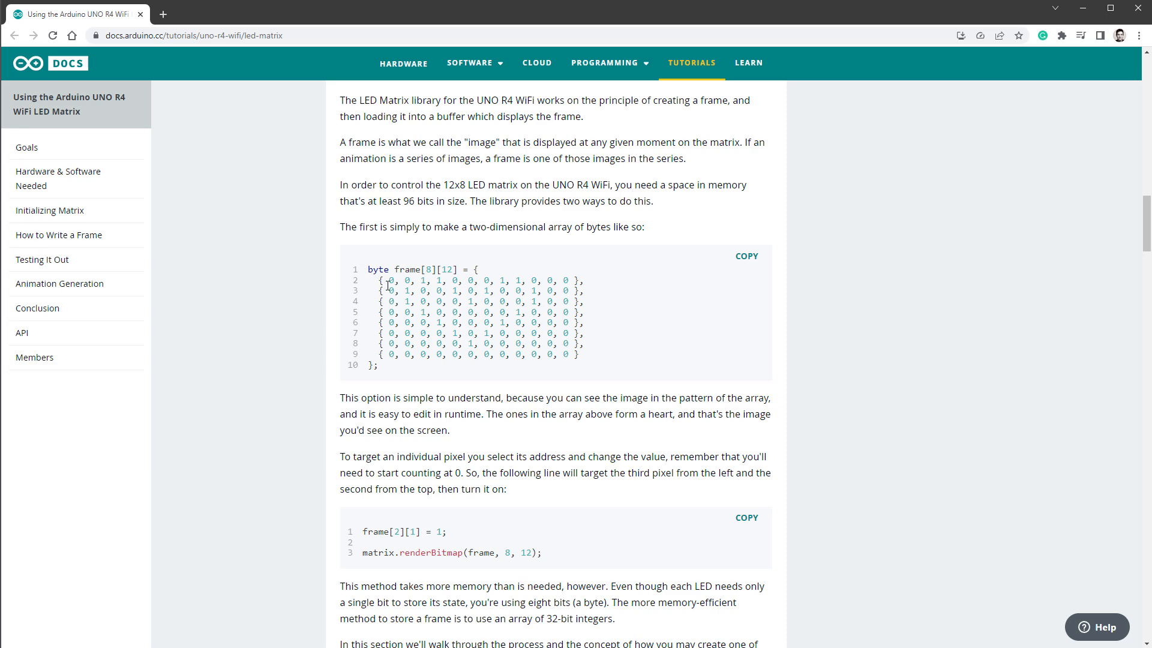
- Read how the heart array's hex values map to padded 32-bit binary rows, highlighting them
scroll("down", 3)
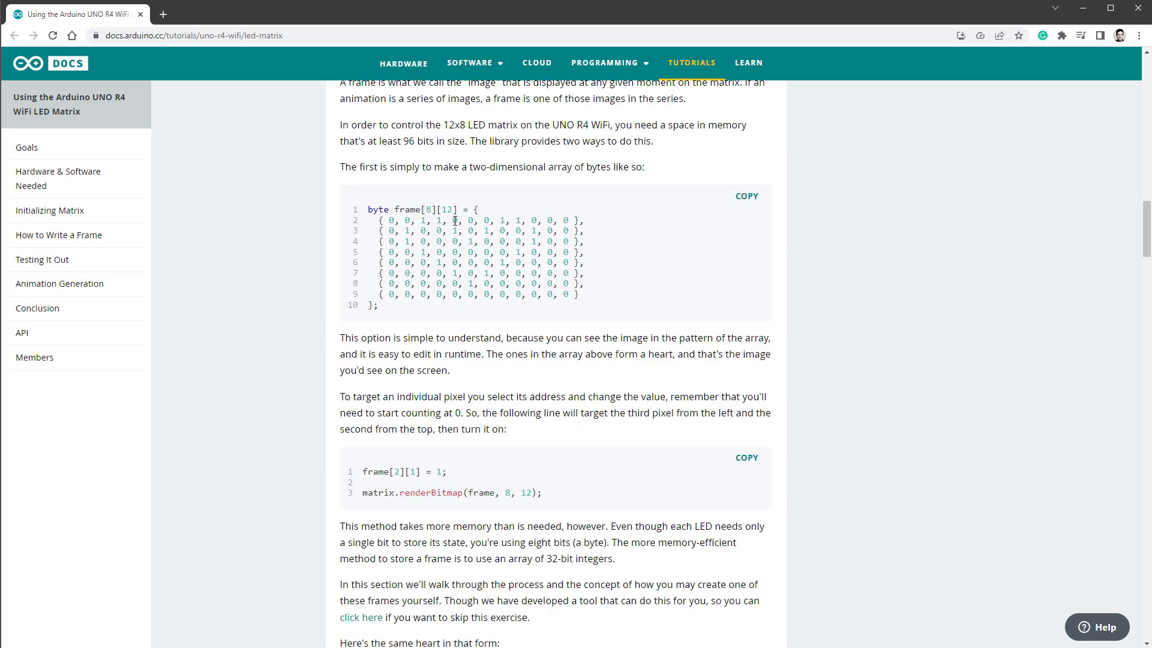
double_click(518, 219)
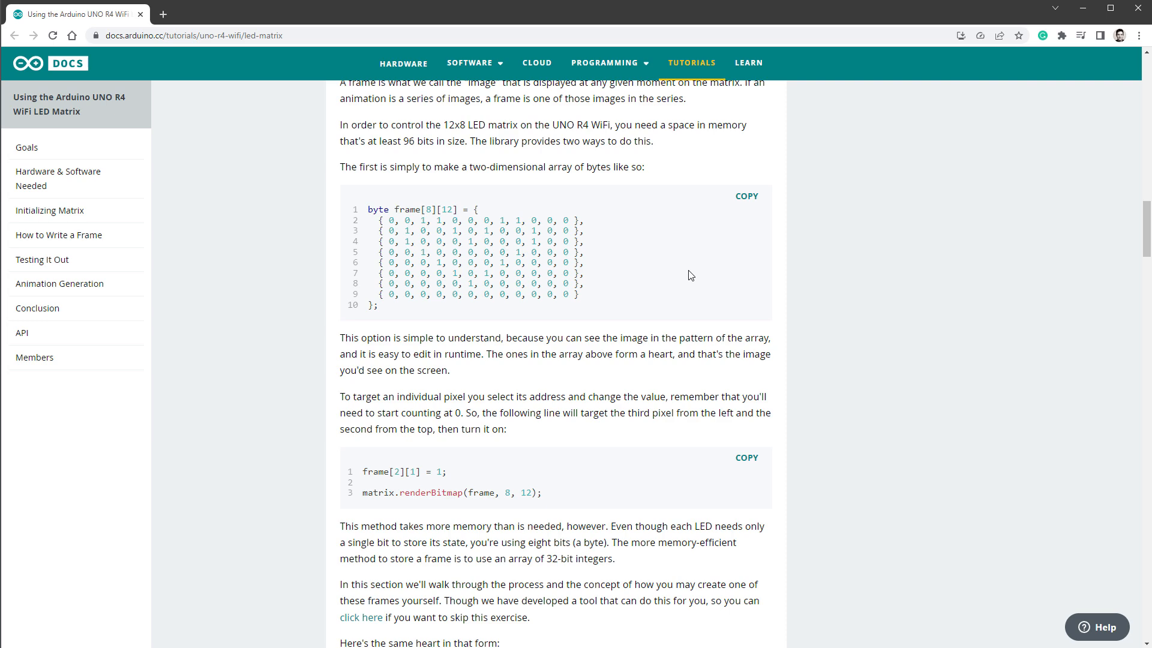
scroll("down", 3)
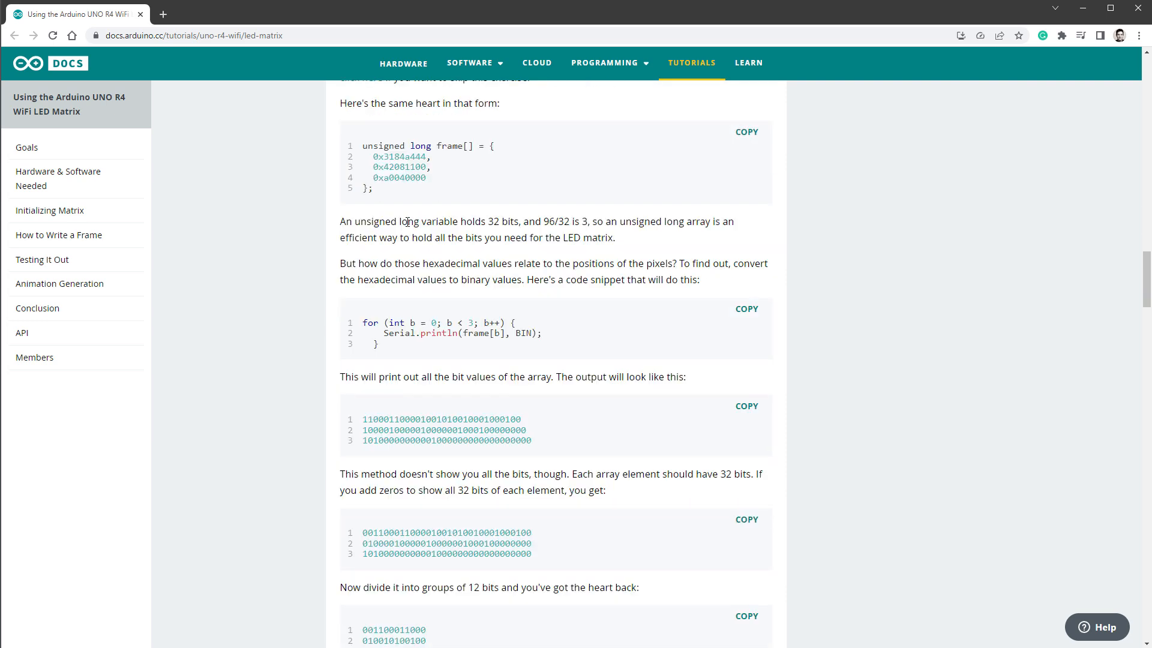
left_click_drag(366, 157, 429, 177)
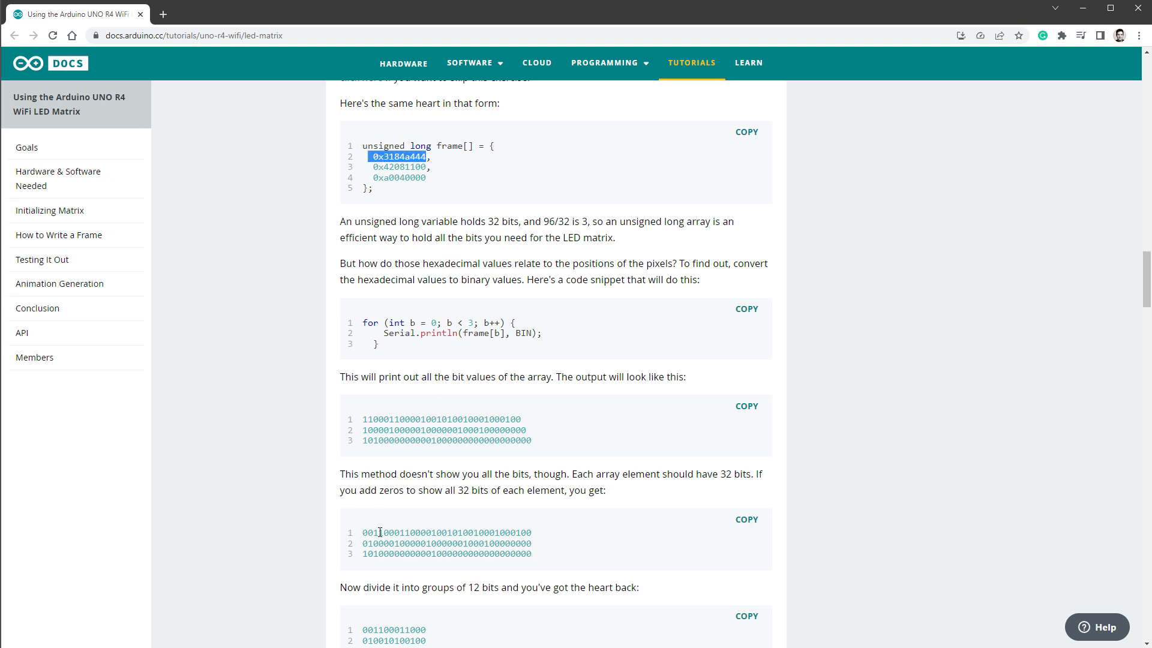
left_click_drag(363, 533, 531, 554)
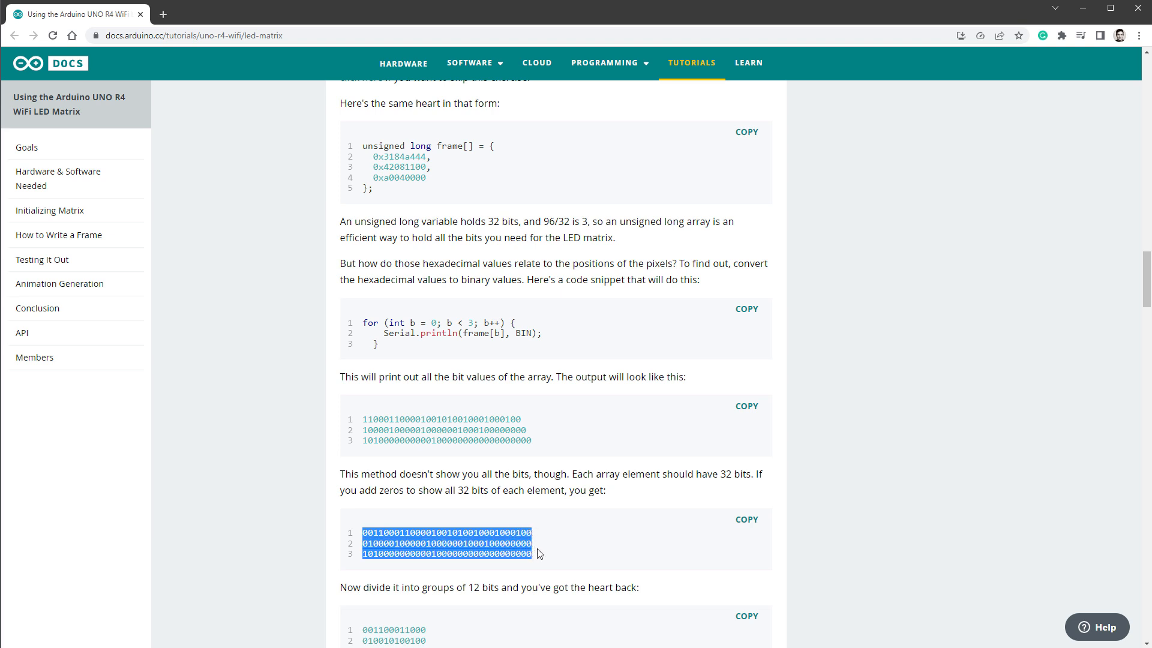
mouse_move(658, 340)
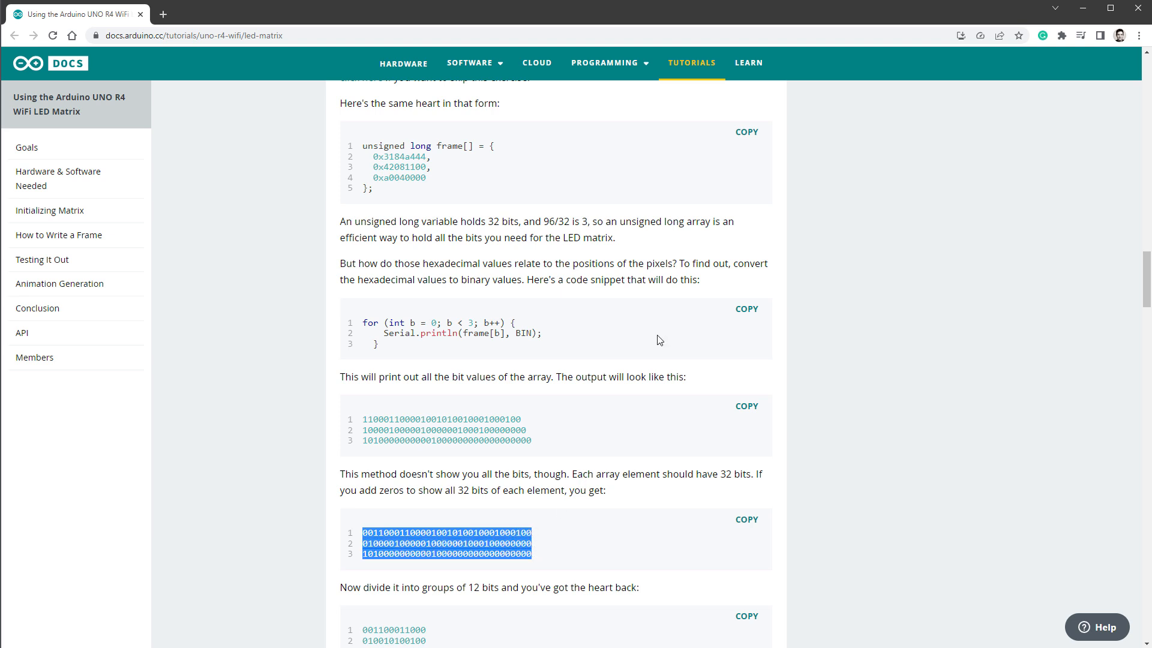
- Highlight the three padded binary rows again while reviewing the multi-frame examples
scroll("down", 3)
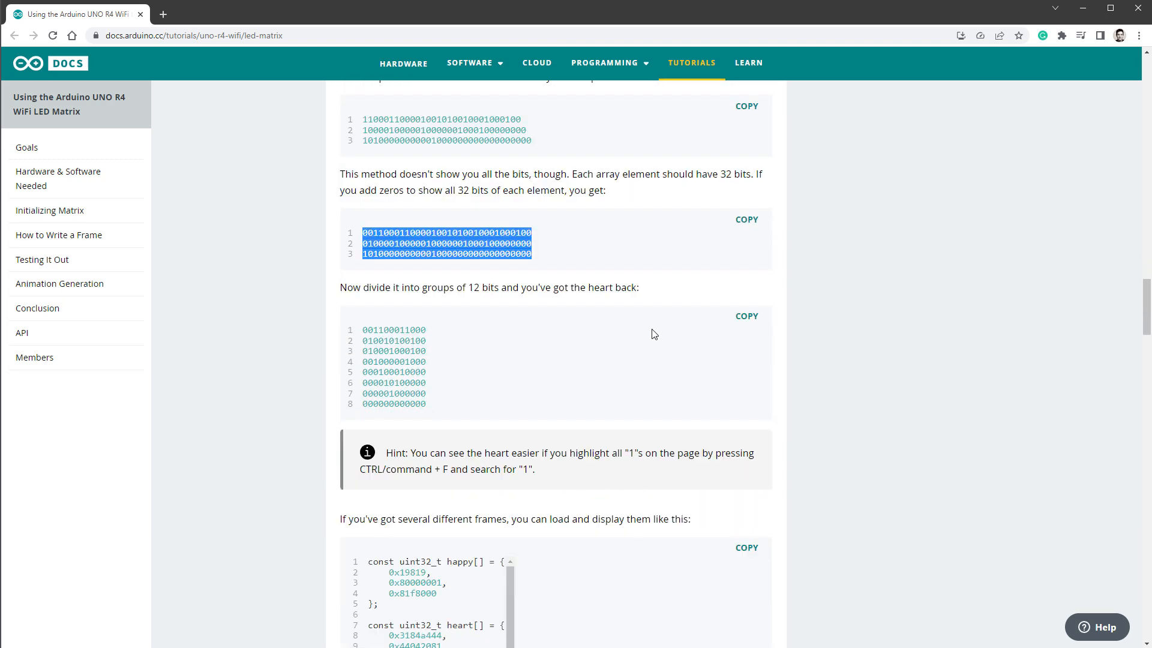
scroll("down", 3)
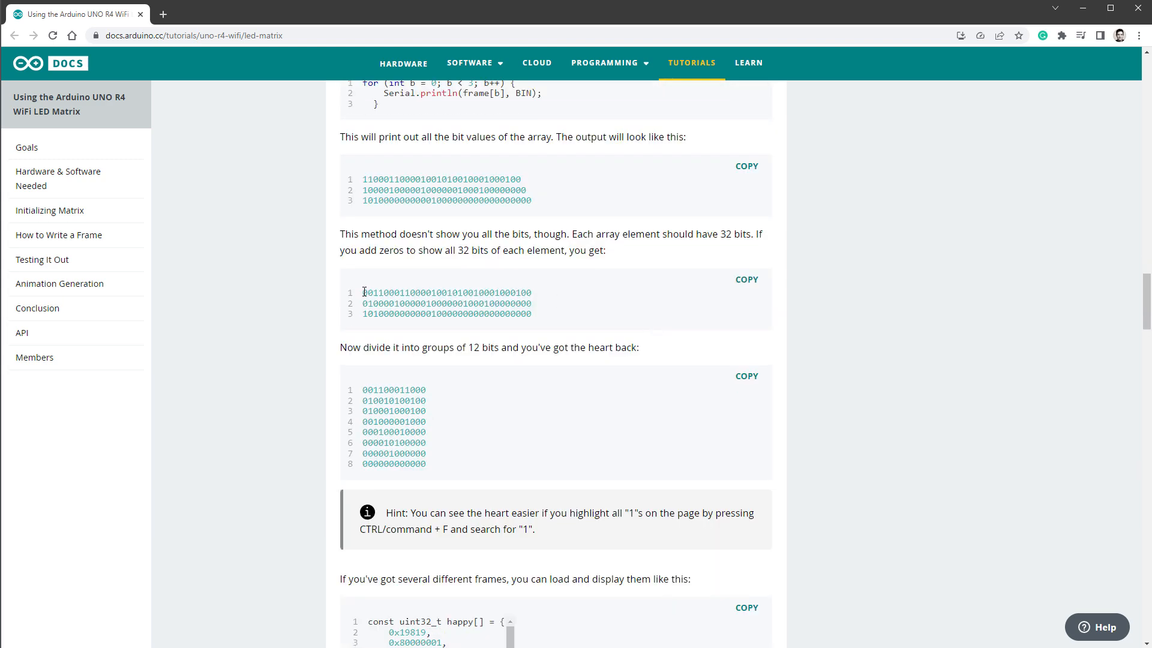
left_click_drag(362, 292, 530, 314)
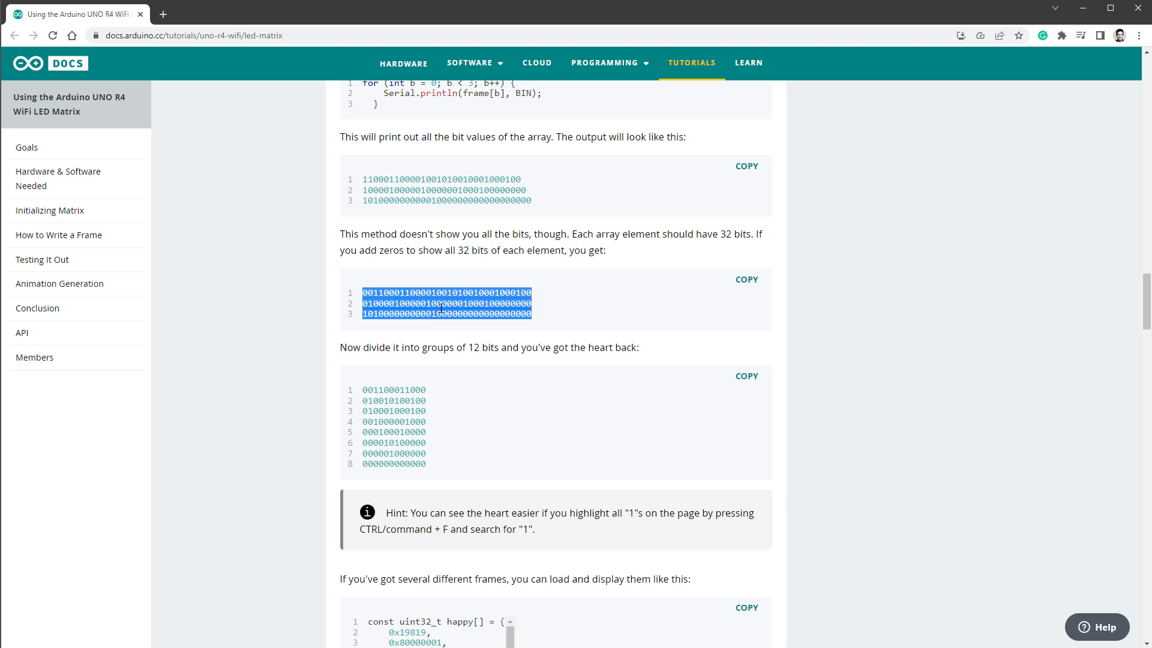
left_click(540, 318)
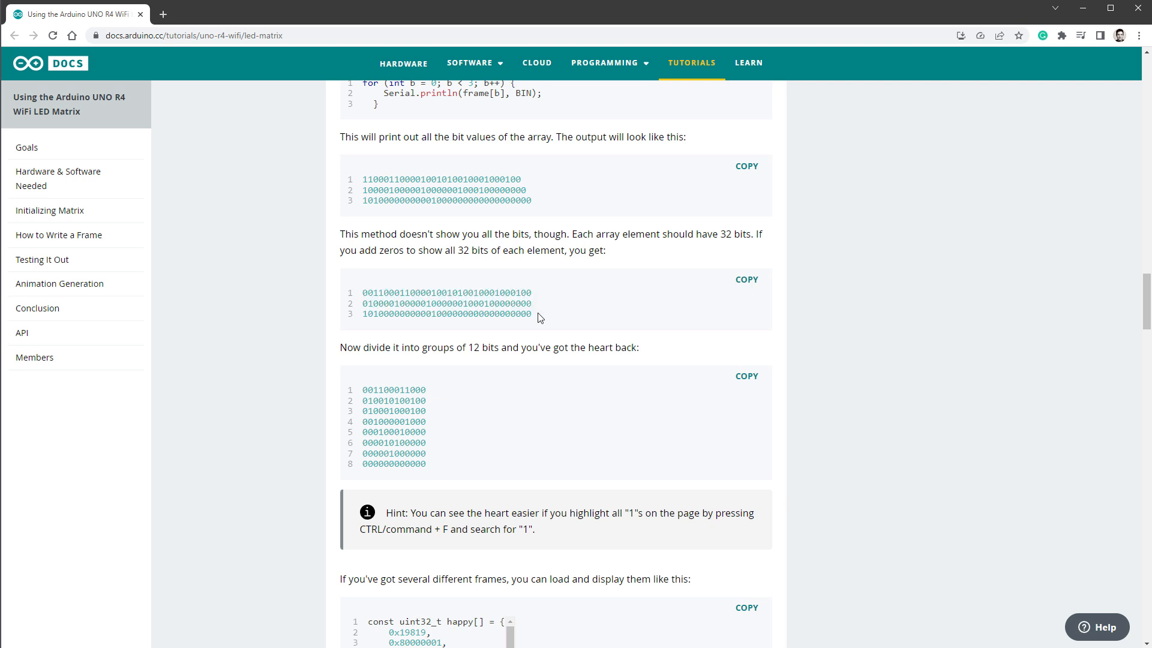
left_click_drag(362, 292, 530, 313)
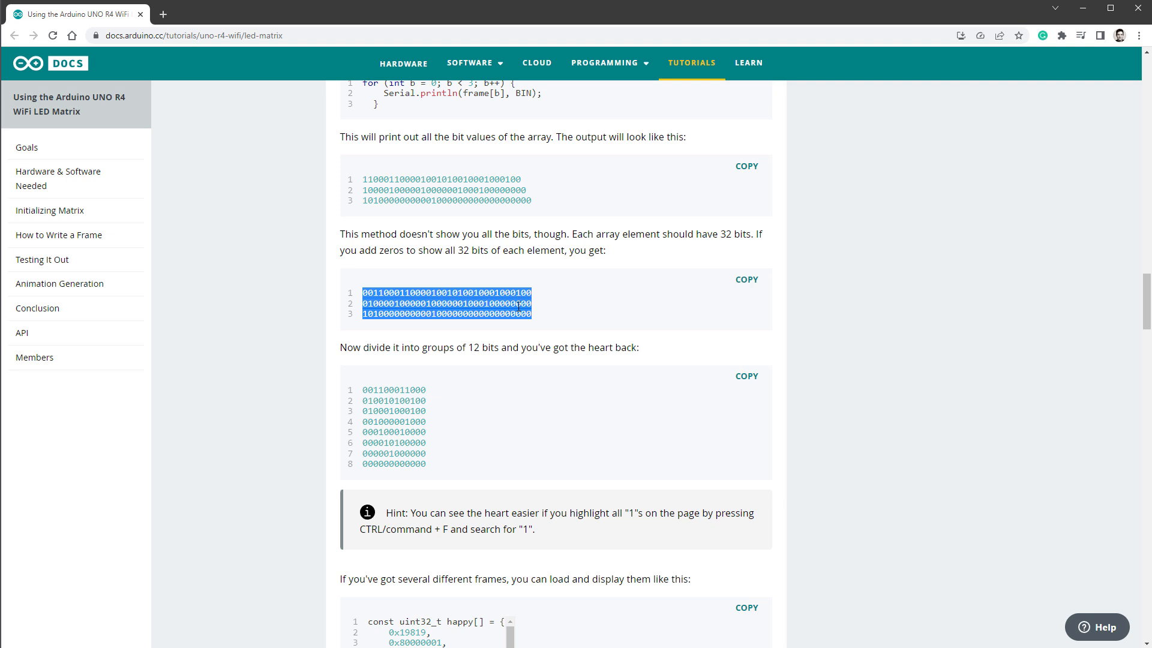
scroll("down", 3)
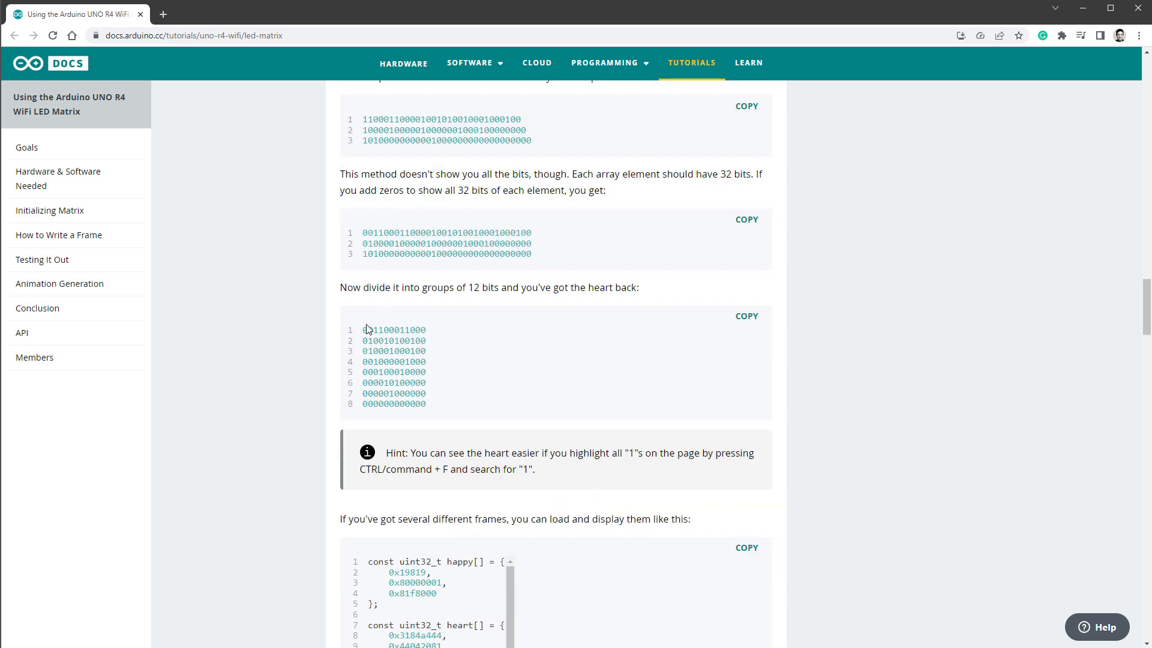
mouse_move(399, 329)
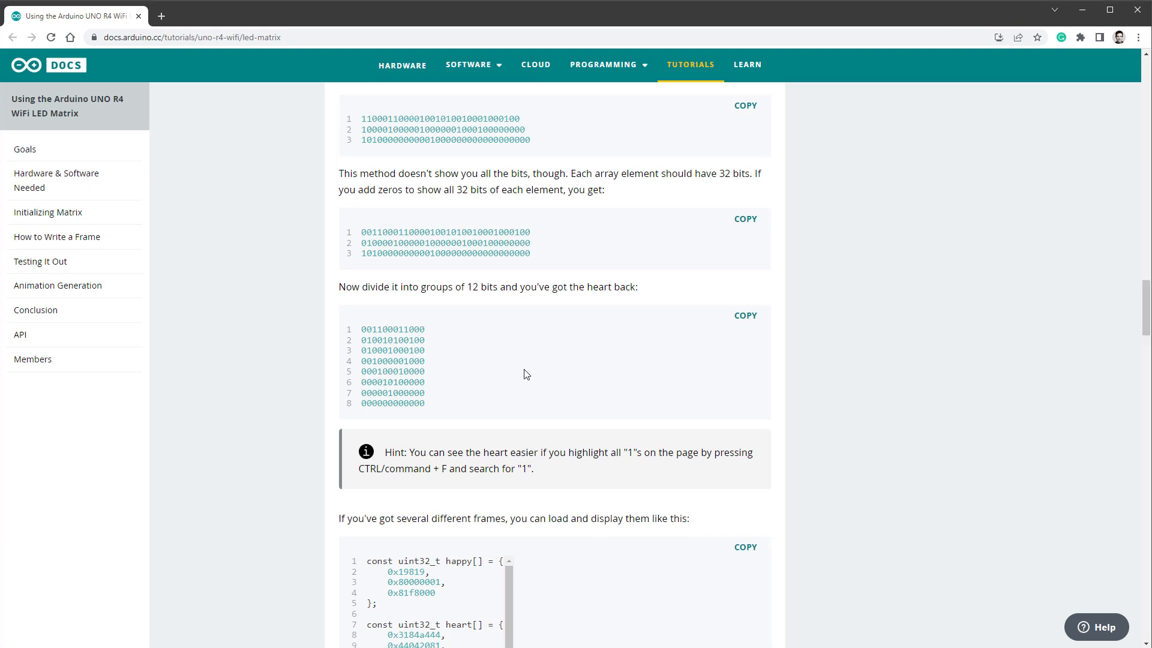
- Search the page for every 1 with Ctrl+F, then continue to the Animation Generation section
double_click(523, 468)
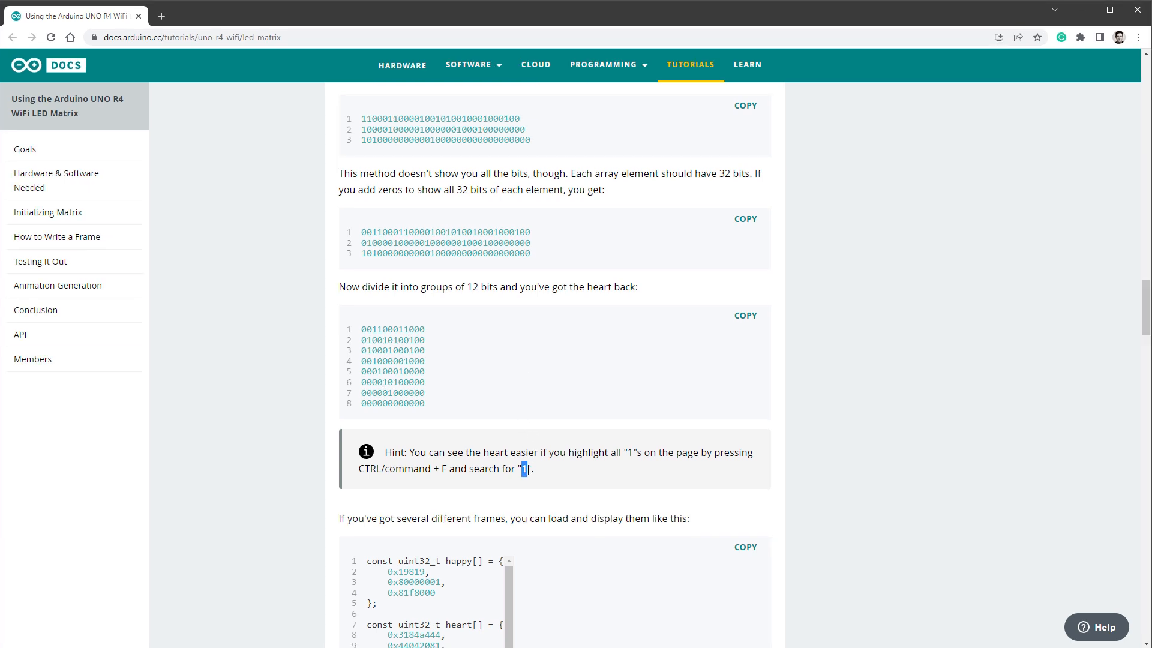
key("ctrl+f")
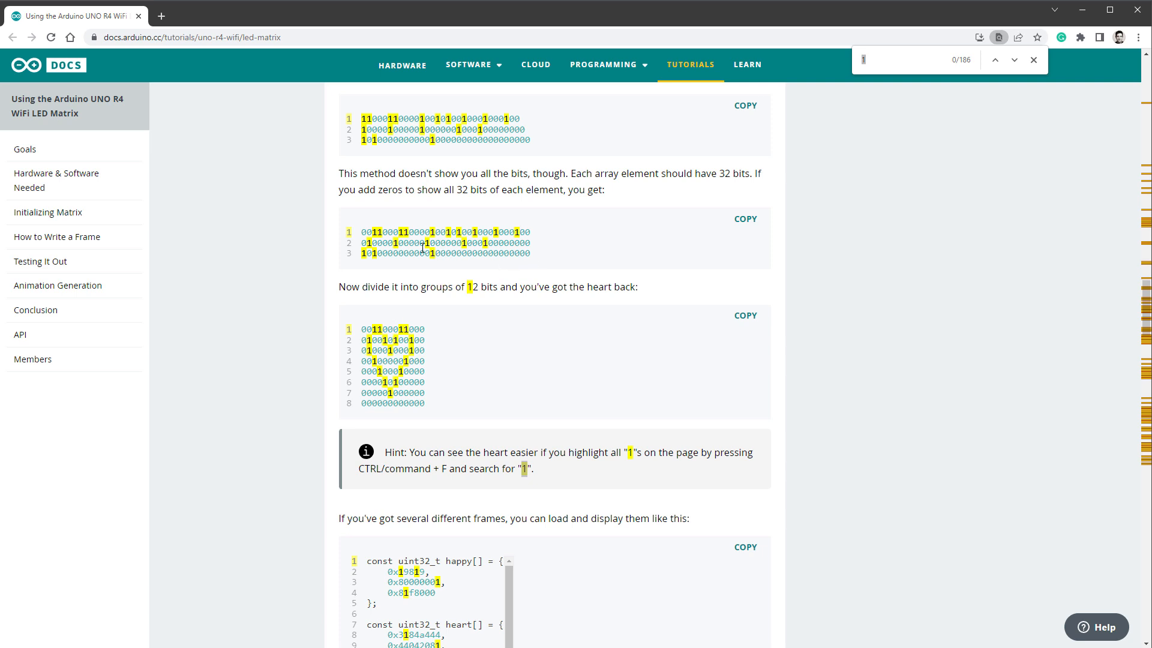
left_click(1033, 60)
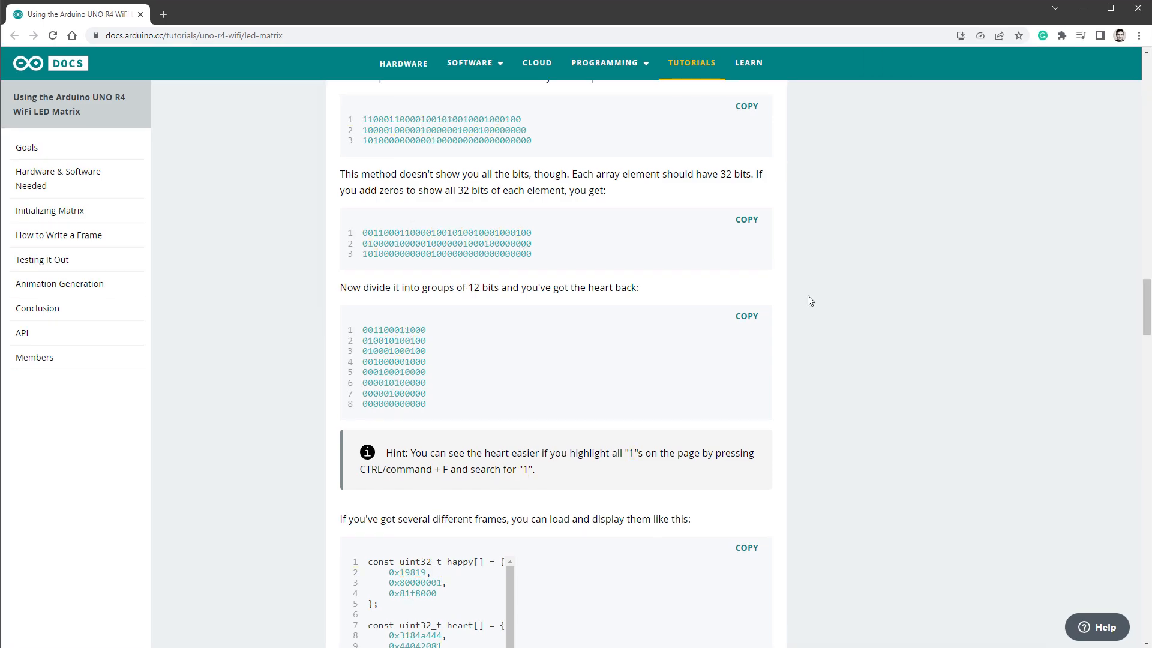
scroll("down", 3)
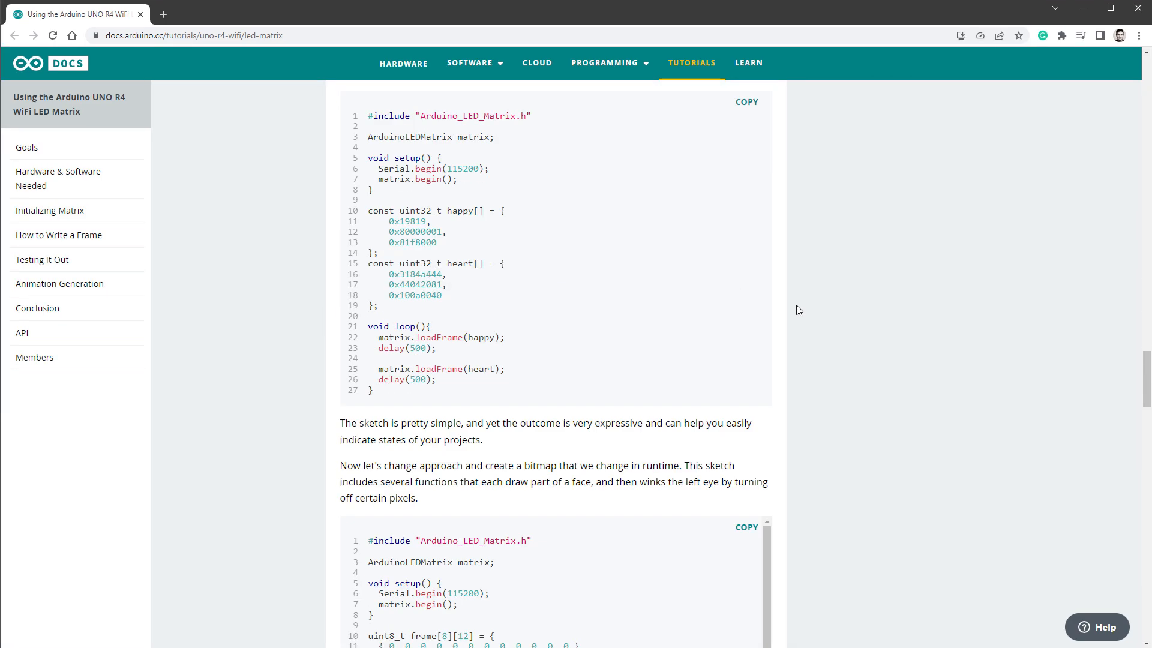
scroll("down", 3)
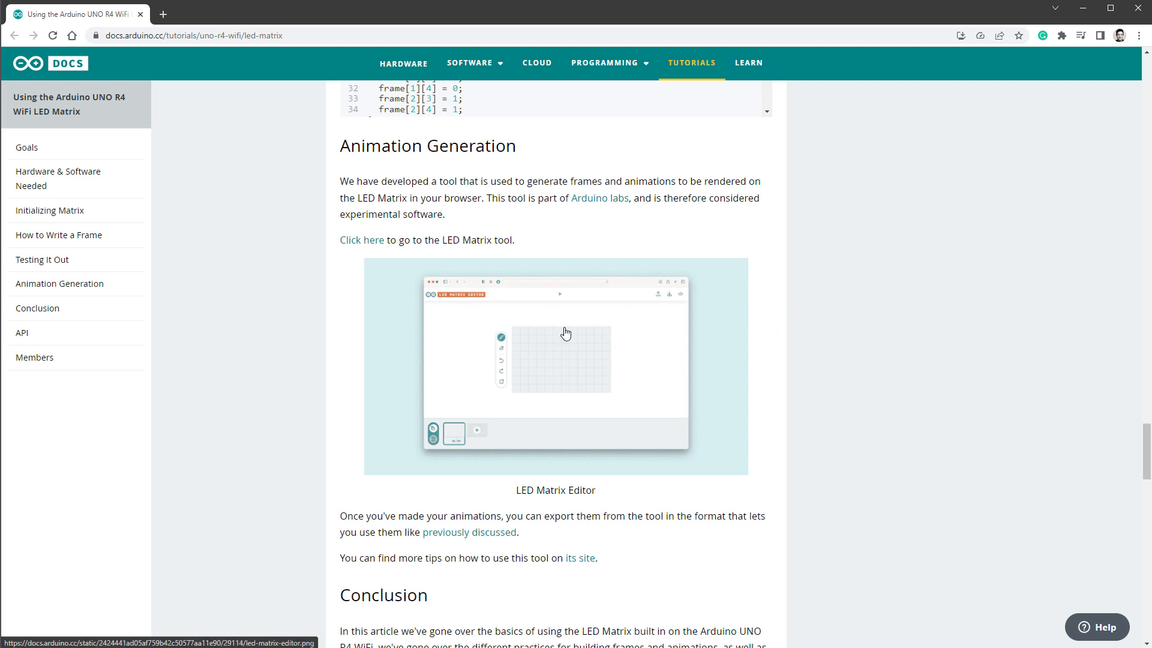
left_click(361, 240)
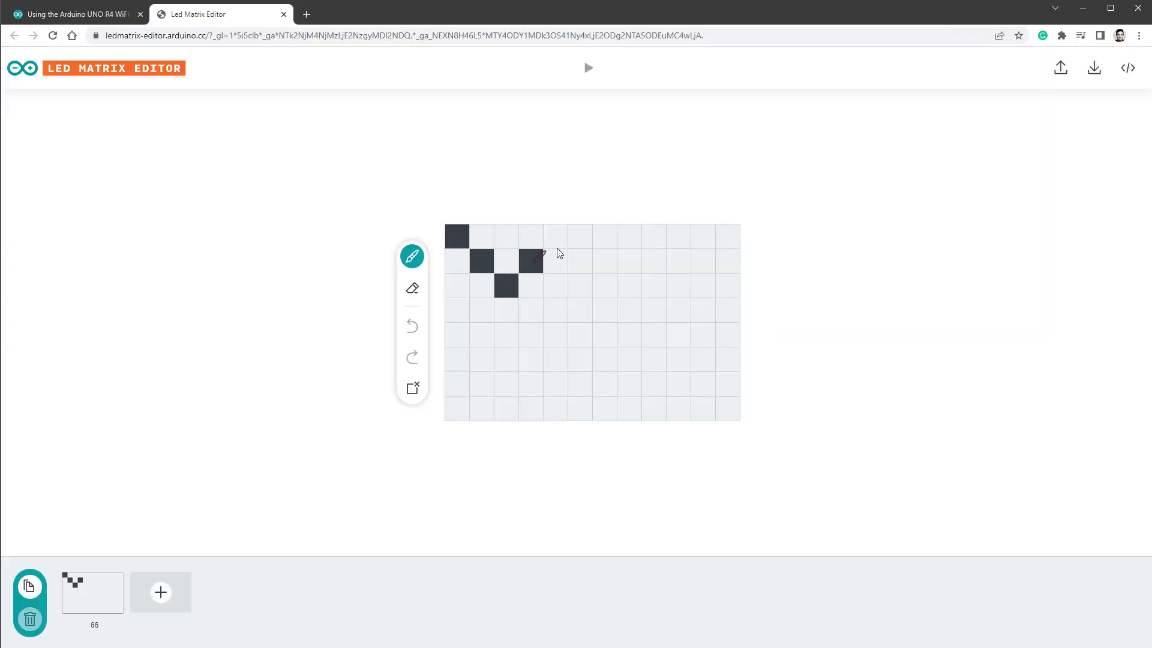
left_click(555, 235)
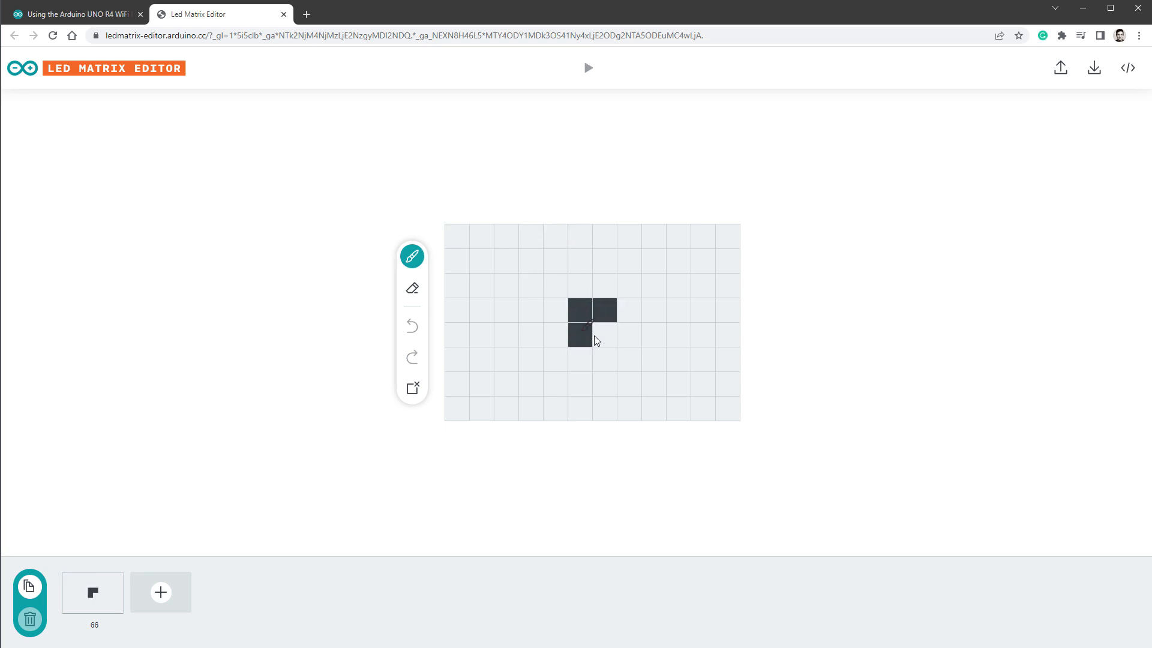
left_click(604, 335)
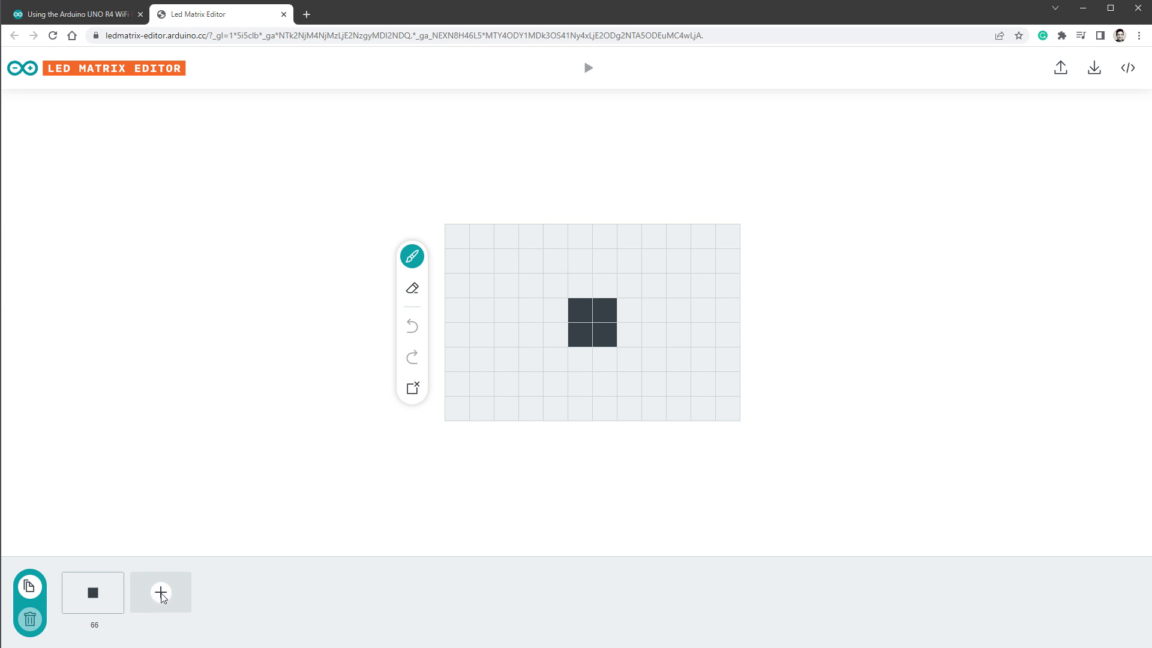
left_click(160, 592)
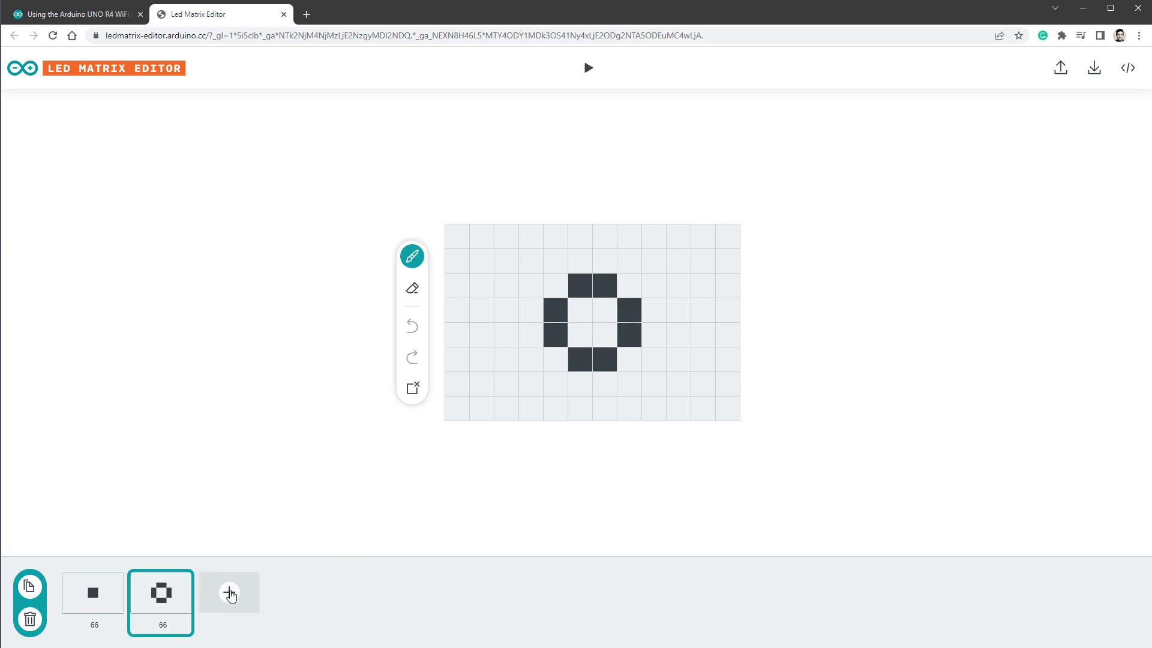
left_click(229, 593)
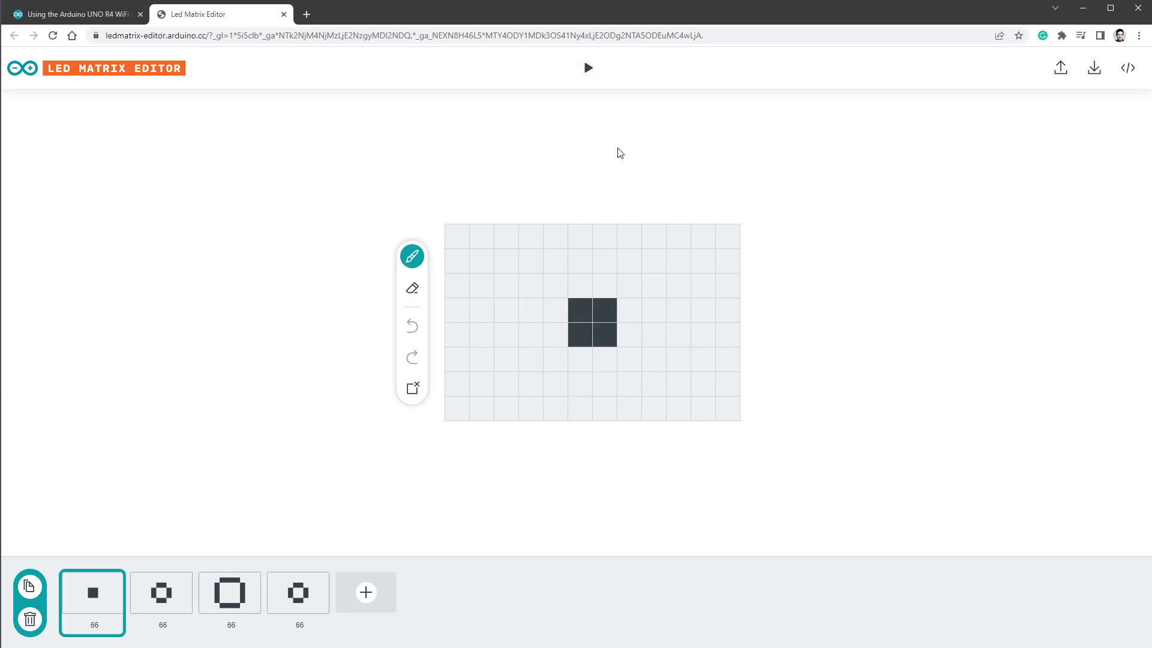
mouse_move(1086, 109)
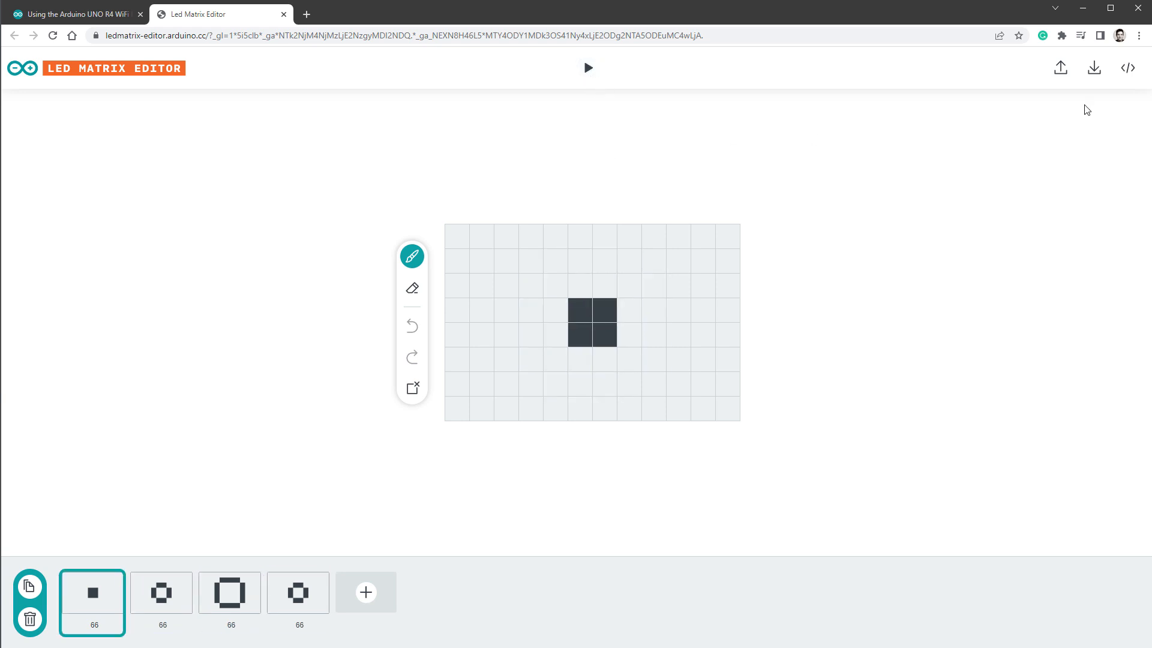
left_click(1093, 68)
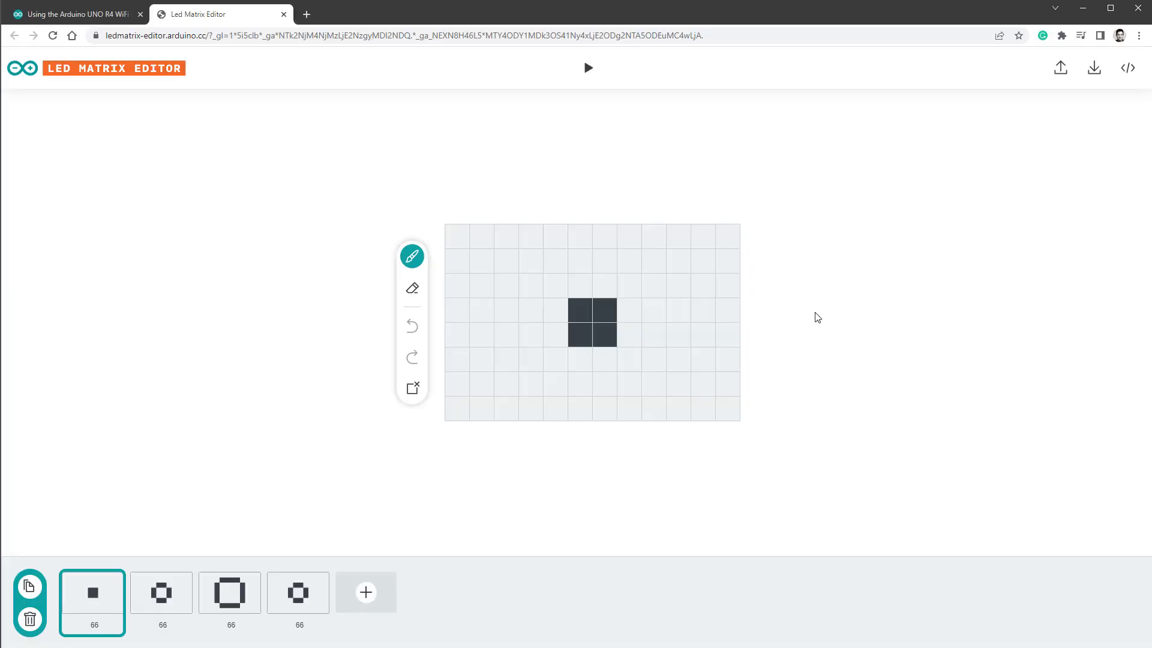
mouse_move(809, 328)
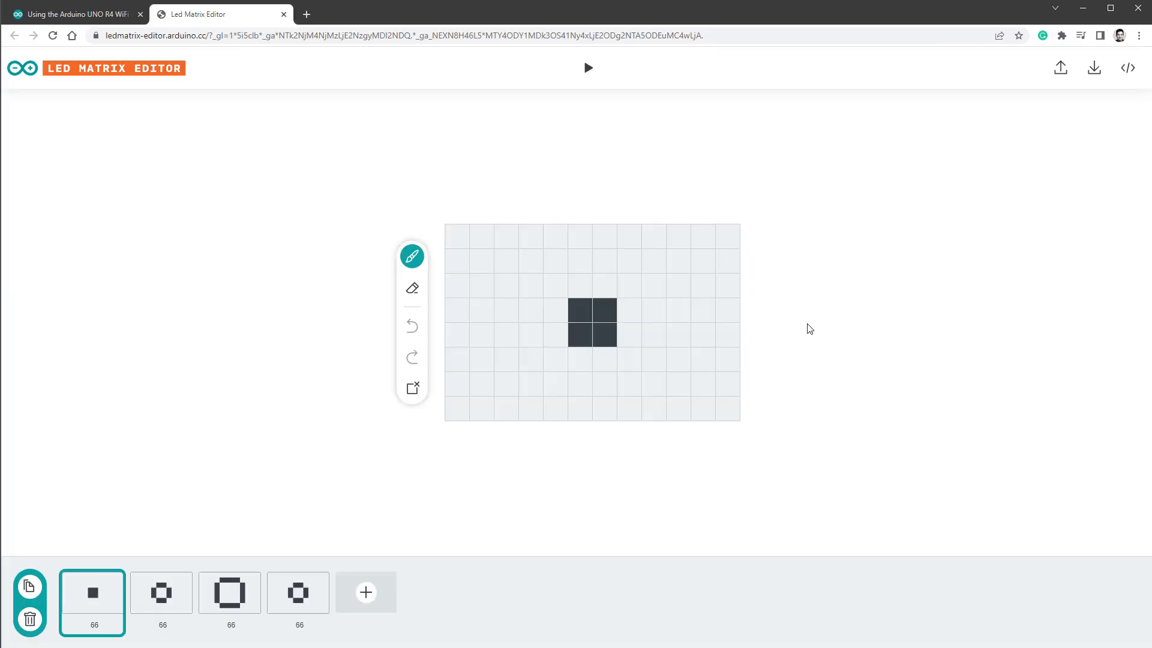
mouse_move(794, 357)
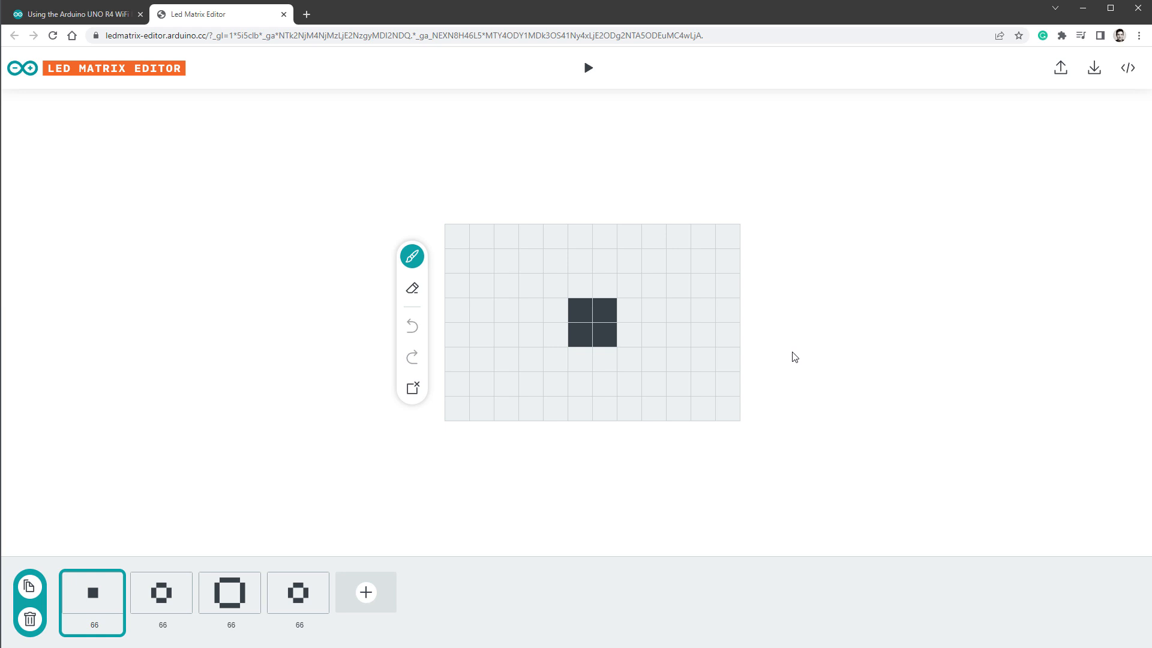
mouse_move(861, 327)
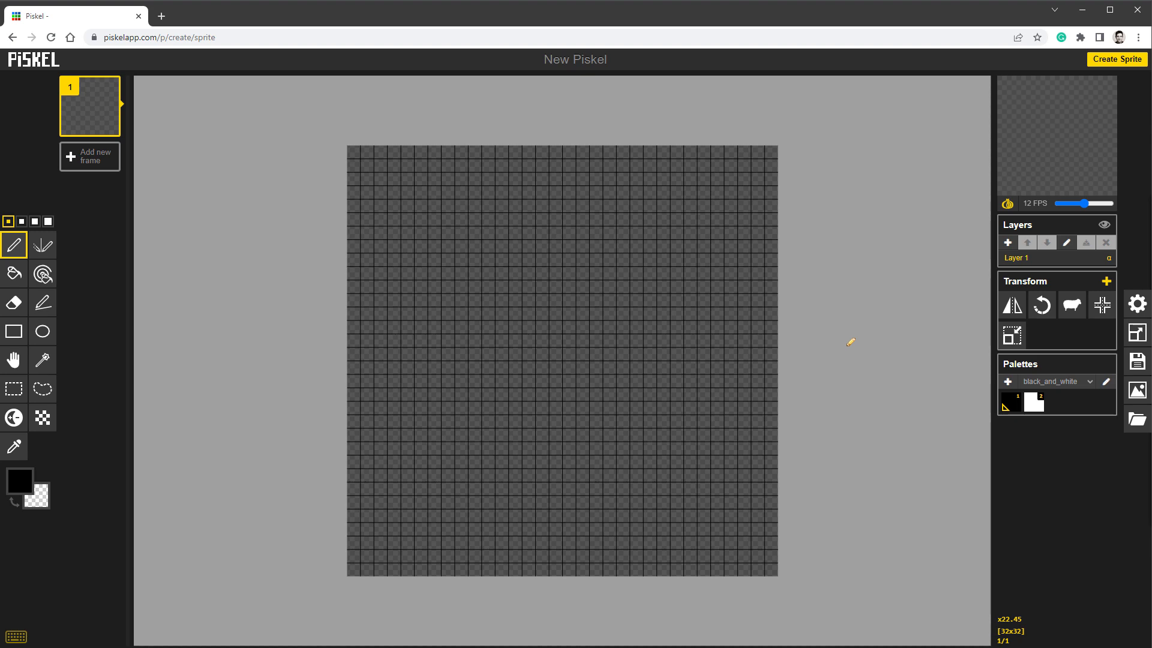
mouse_move(889, 379)
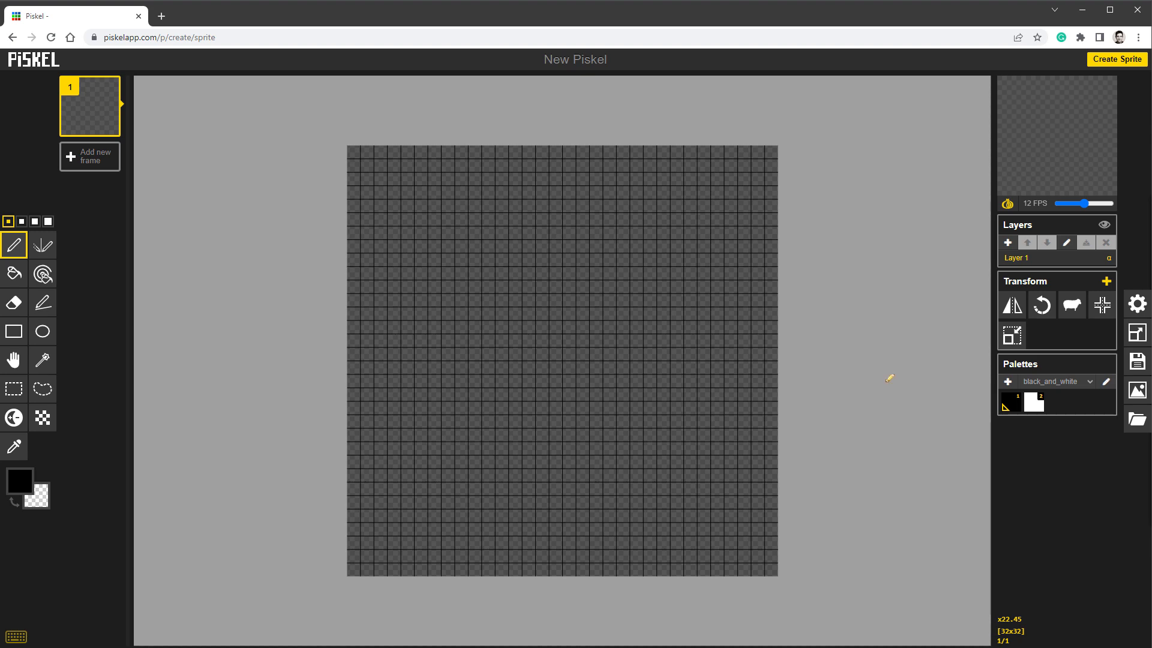
mouse_move(1136, 331)
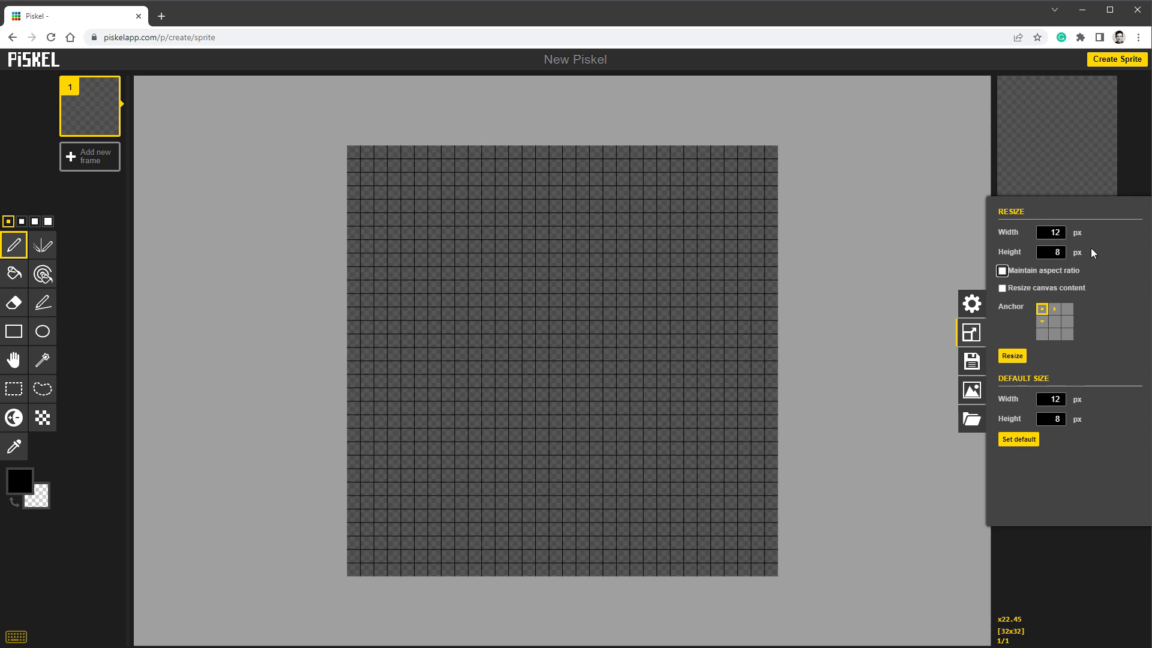
mouse_move(1095, 348)
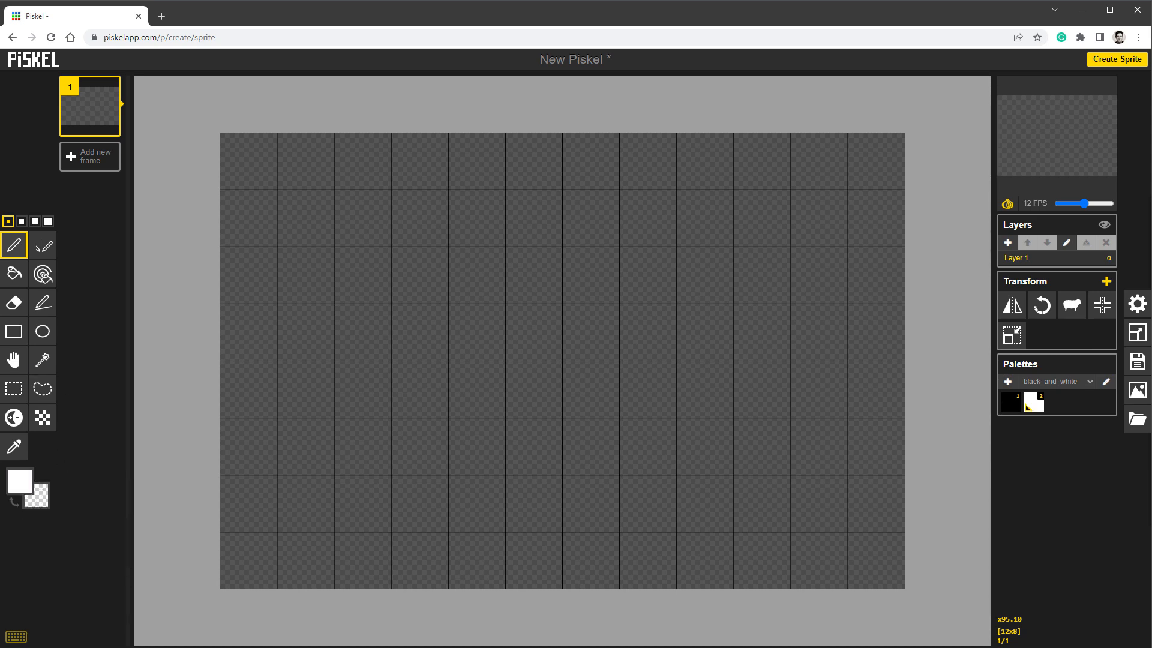
mouse_move(306, 218)
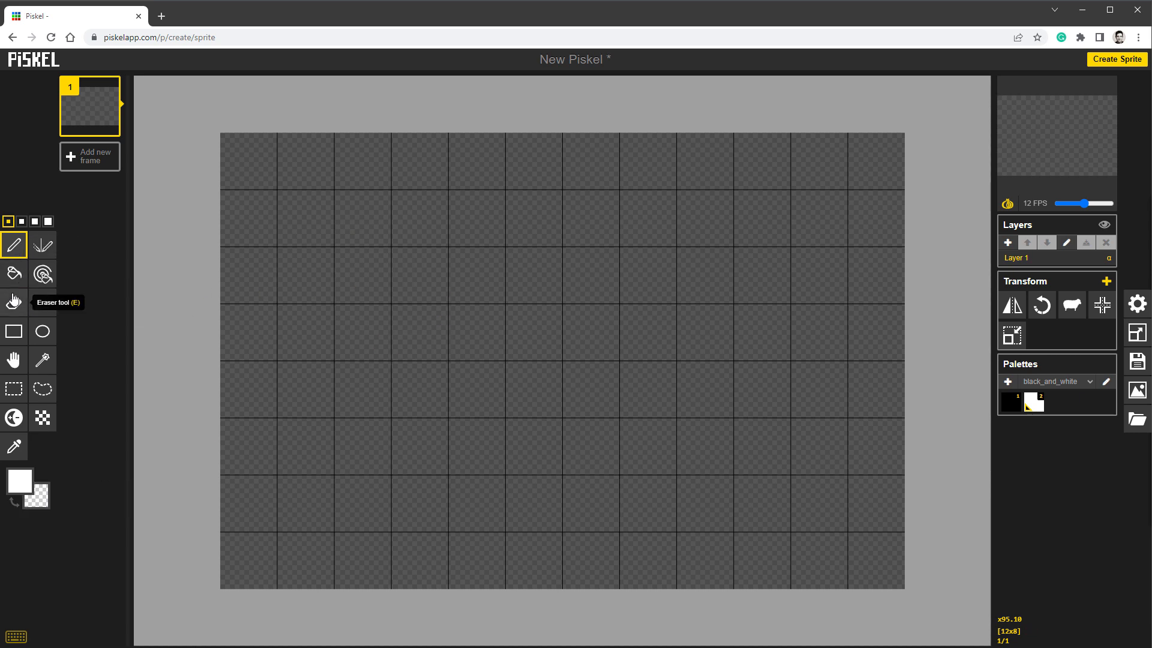
mouse_move(13, 302)
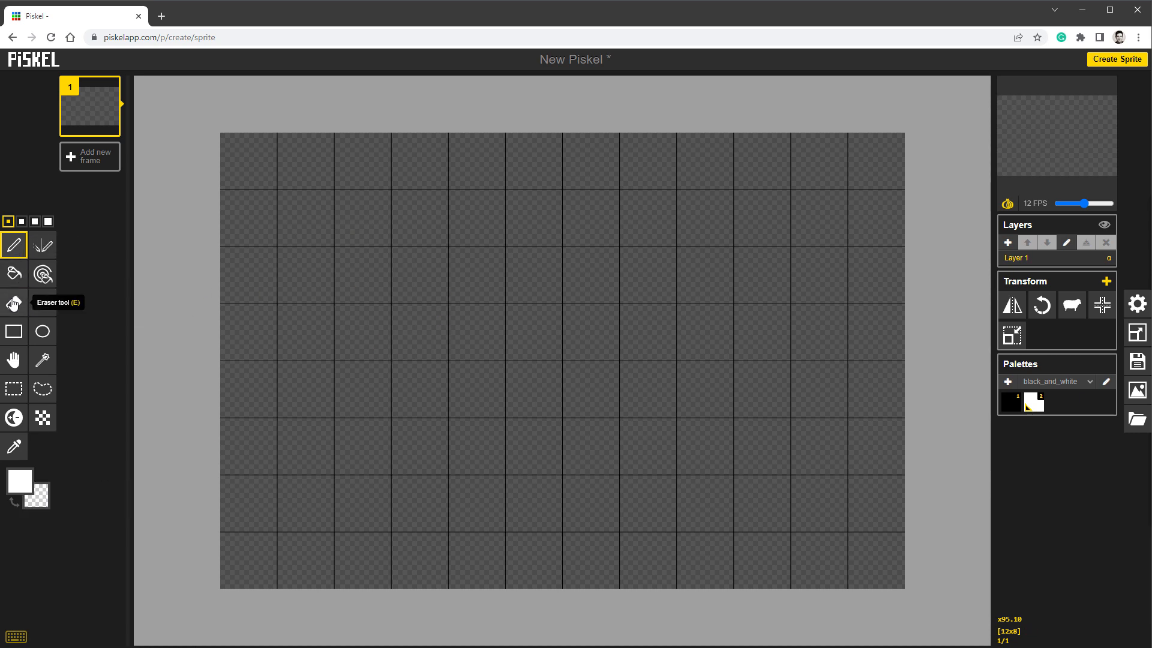
mouse_move(534, 332)
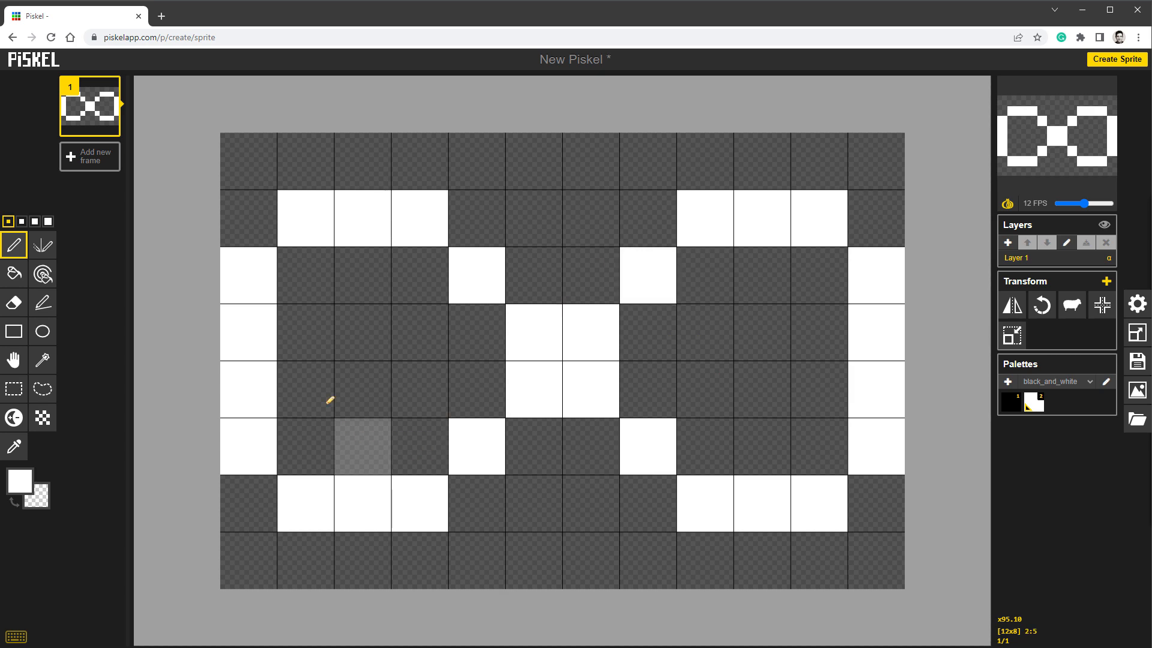
mouse_move(272, 324)
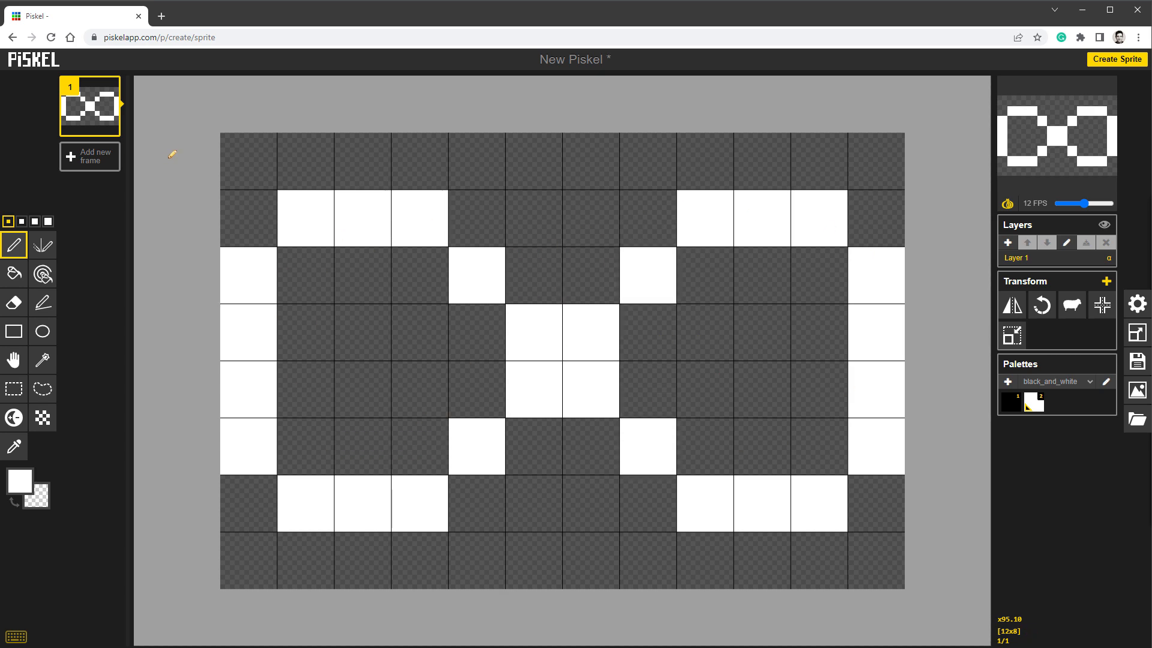
mouse_move(109, 128)
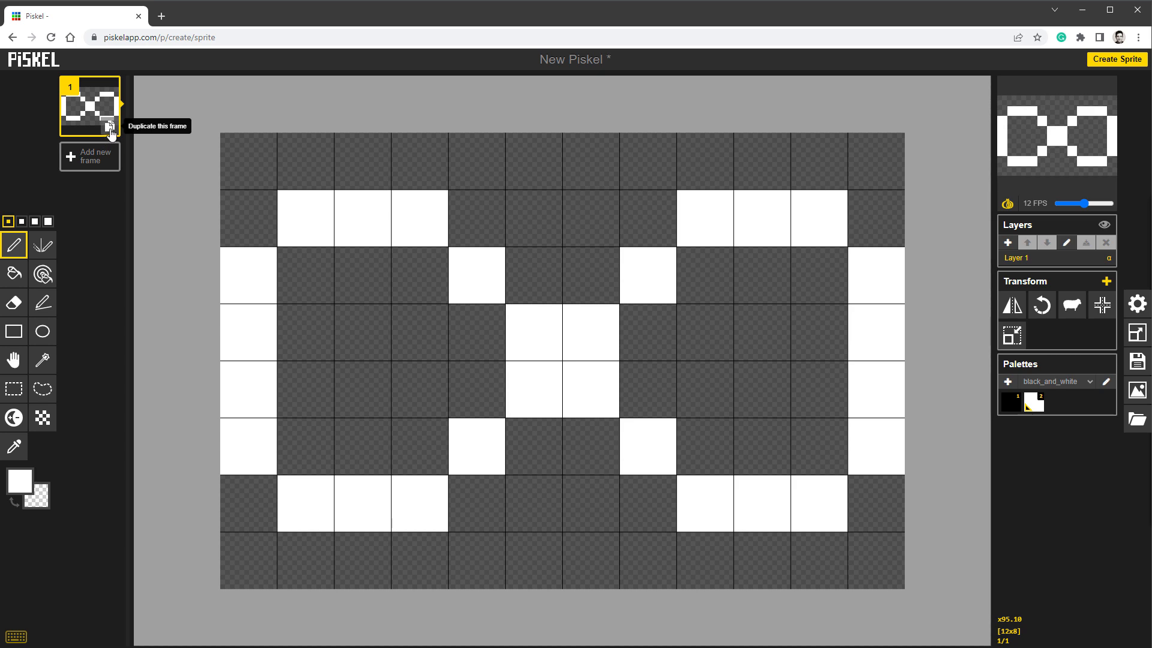
- Duplicate the first frame repeatedly to create earlier infinity-logo reveal steps
left_click(109, 127)
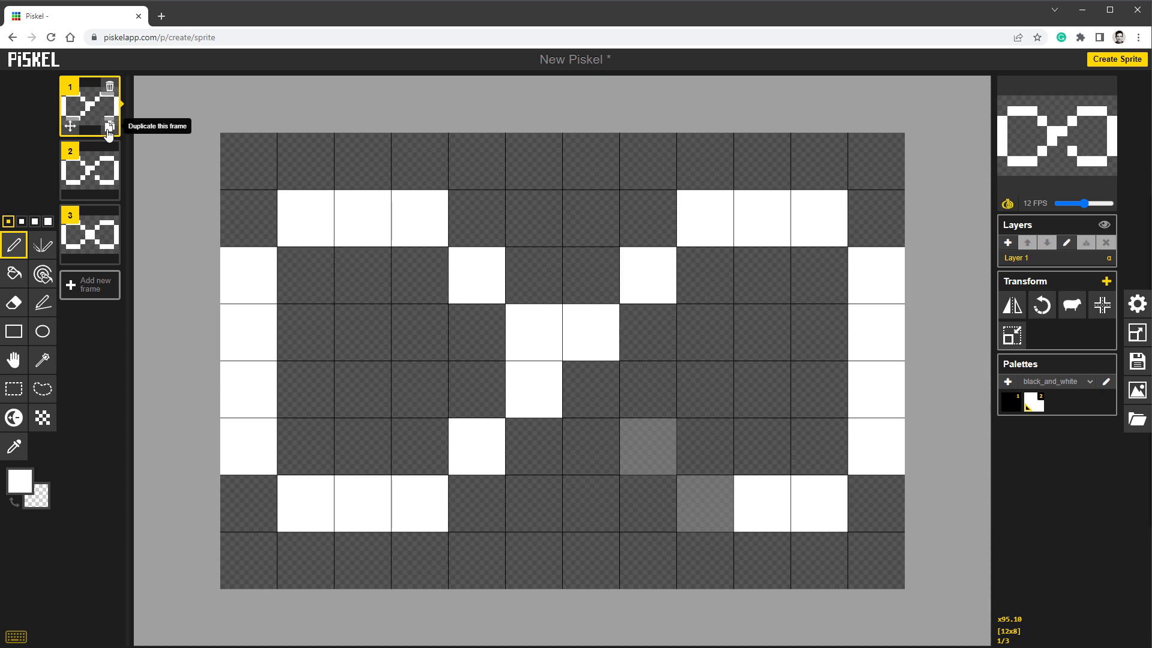
left_click(109, 132)
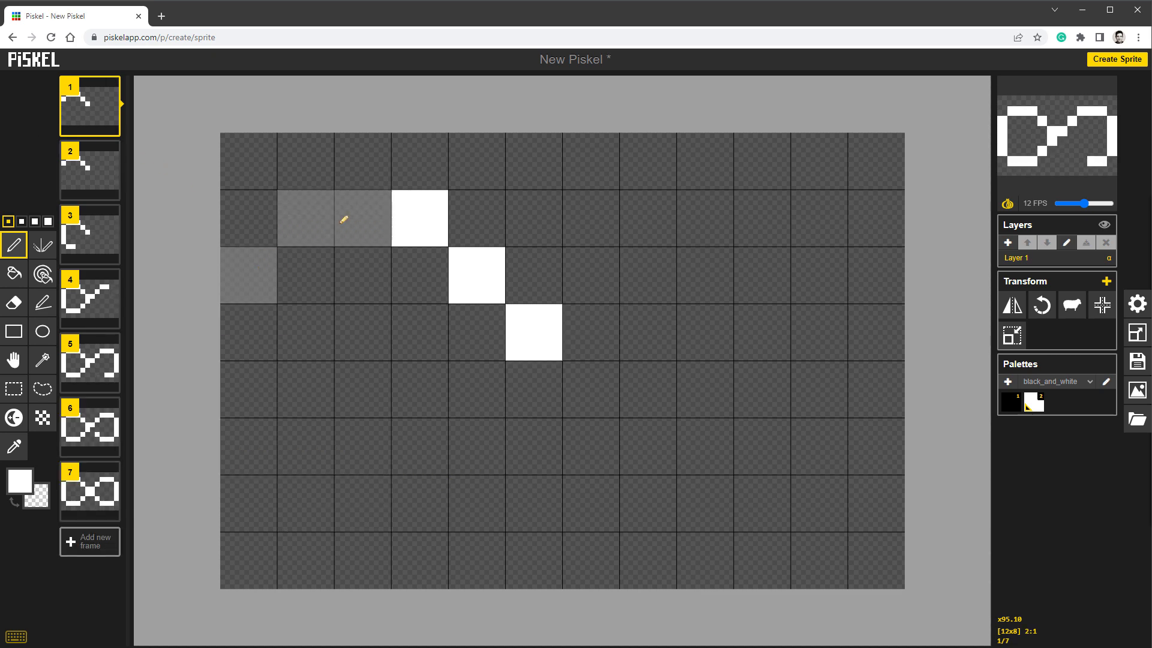
left_click(89, 541)
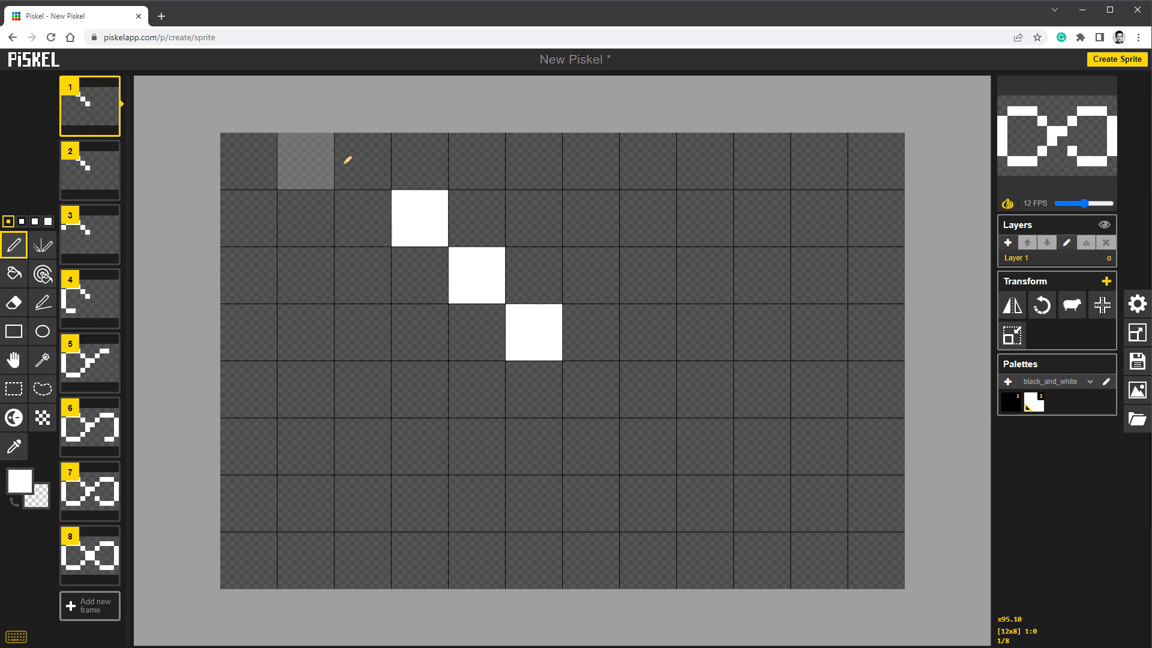
left_click(90, 606)
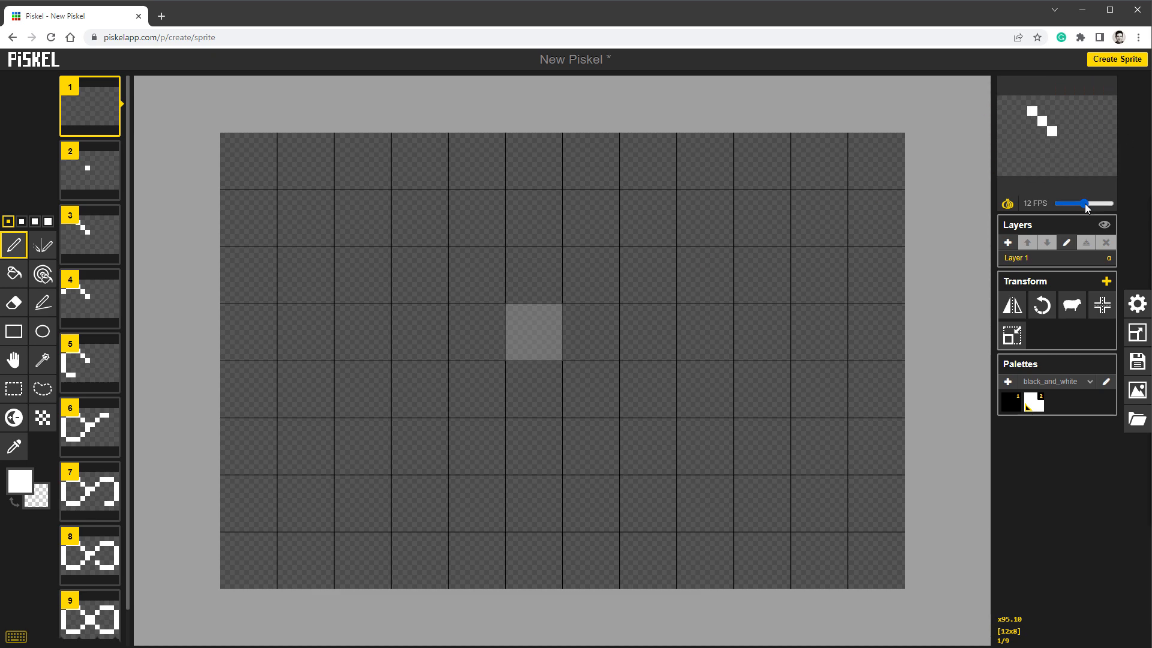
- Preview the animation at 8 FPS, then return the preview speed to 12 FPS
left_click_drag(1093, 204, 1069, 204)
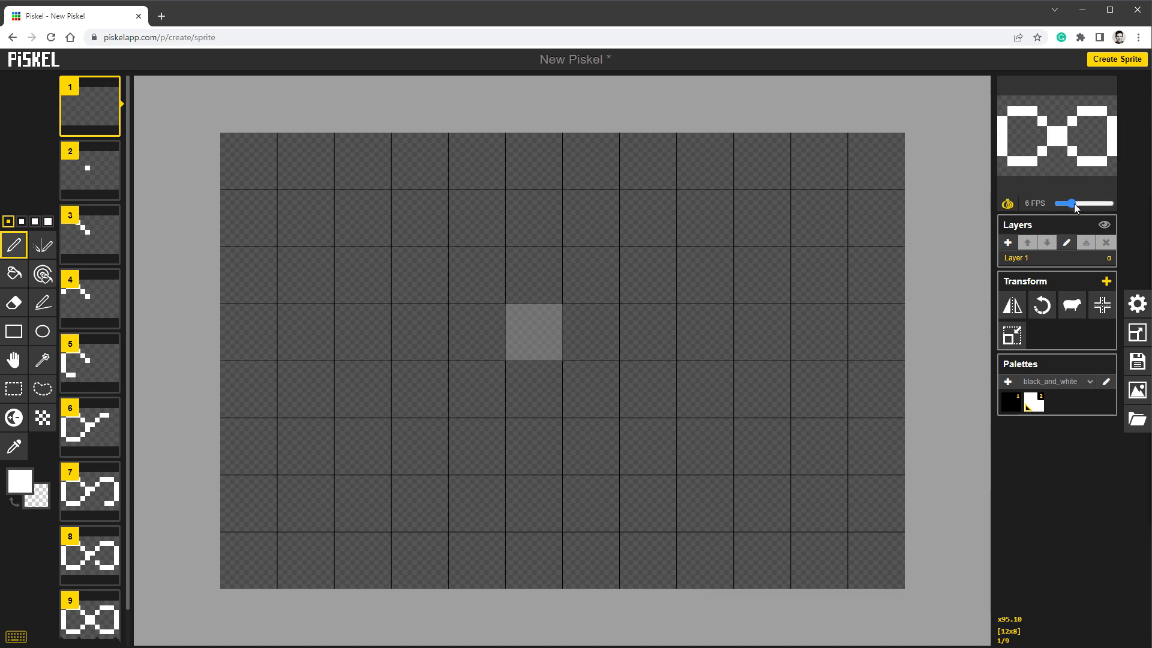
left_click_drag(1067, 203, 1084, 203)
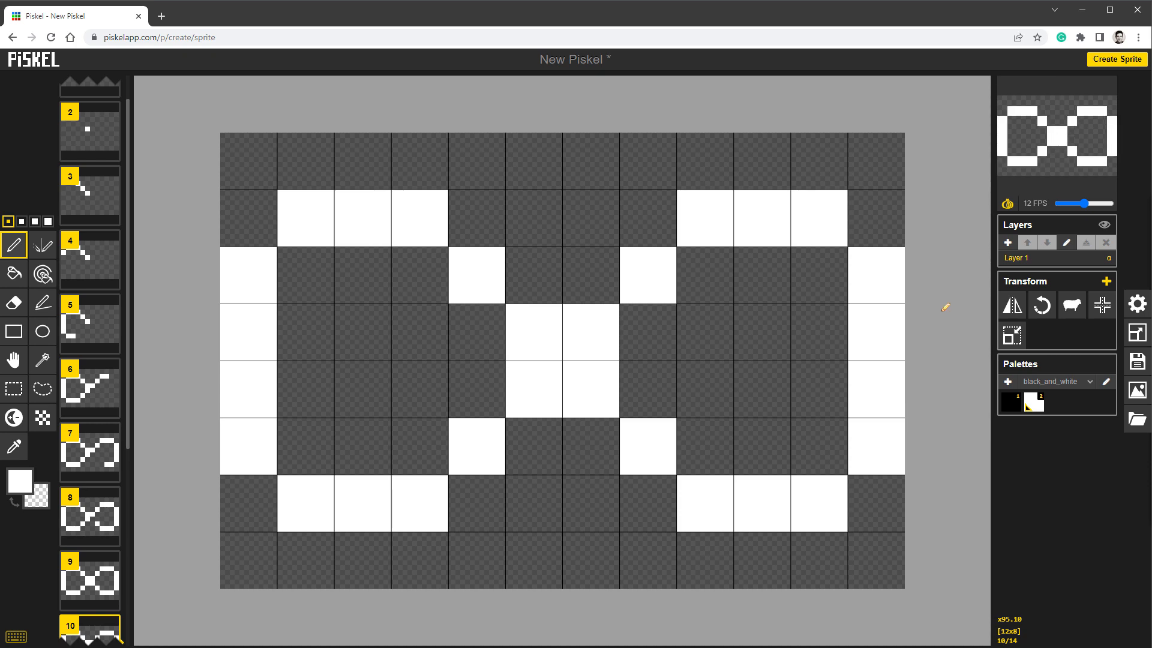
mouse_move(1138, 361)
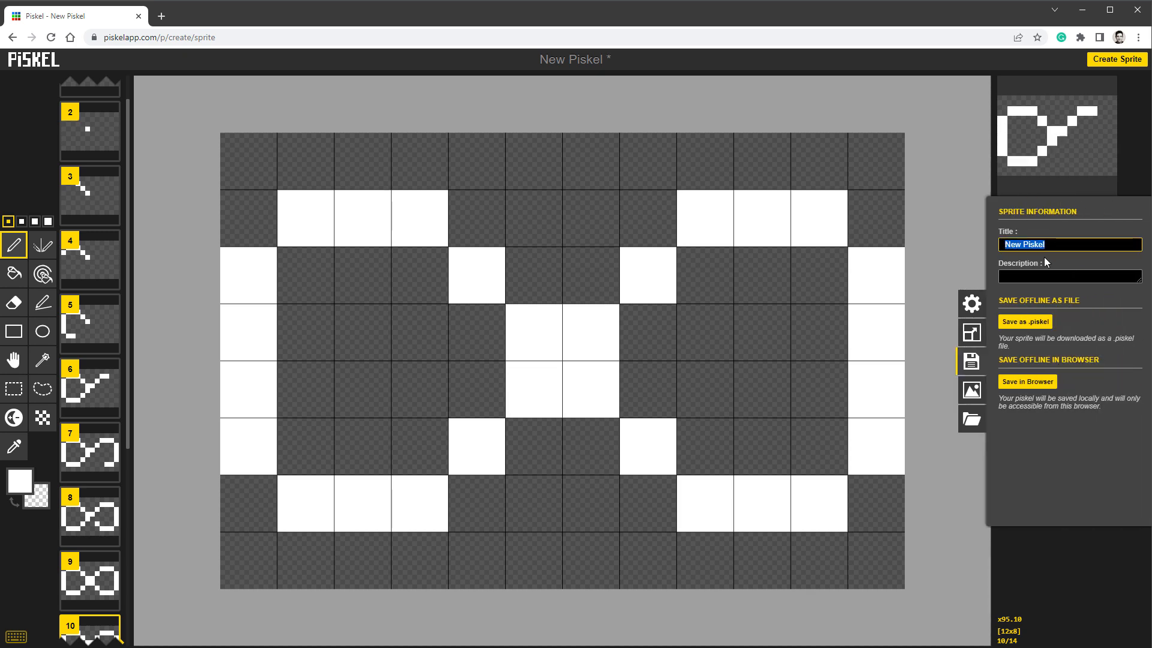
- Title the sprite r4_anim_infiniteloop and download it as a C file from Export > Others
type("r4_anim_in")
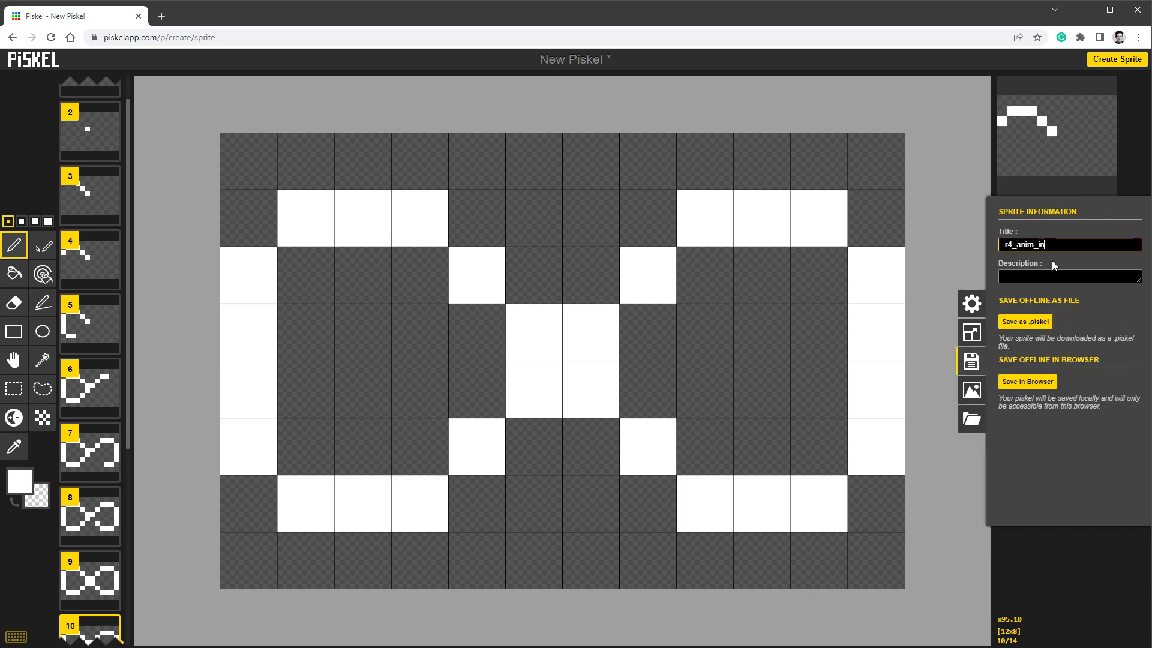
left_click(972, 389)
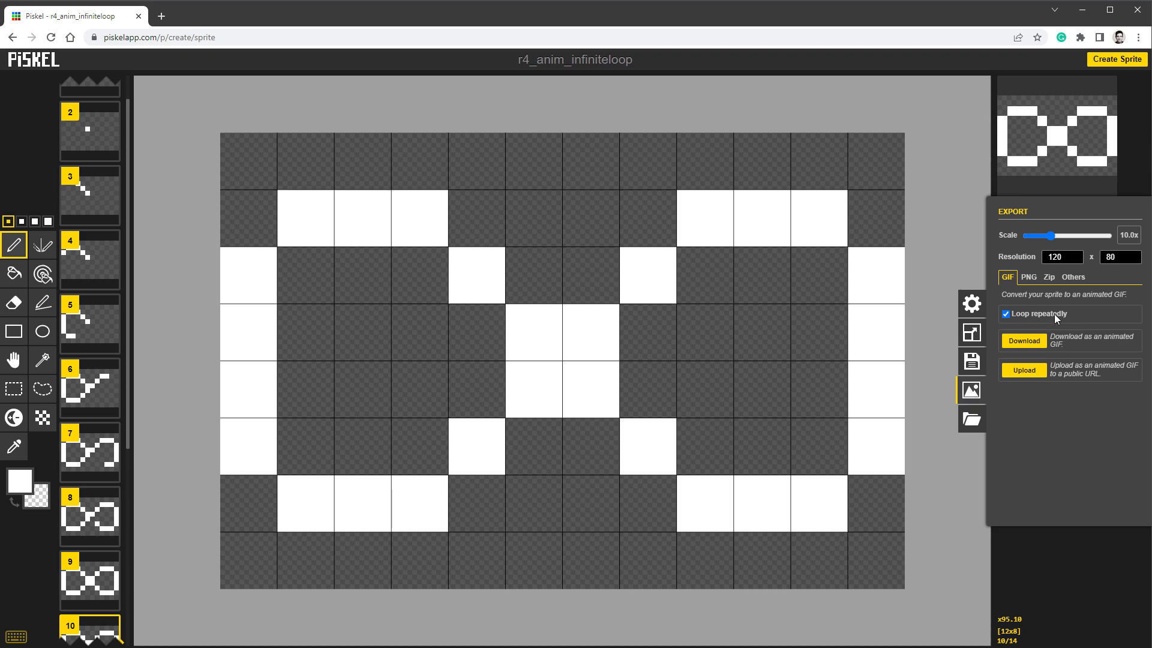
left_click(1072, 278)
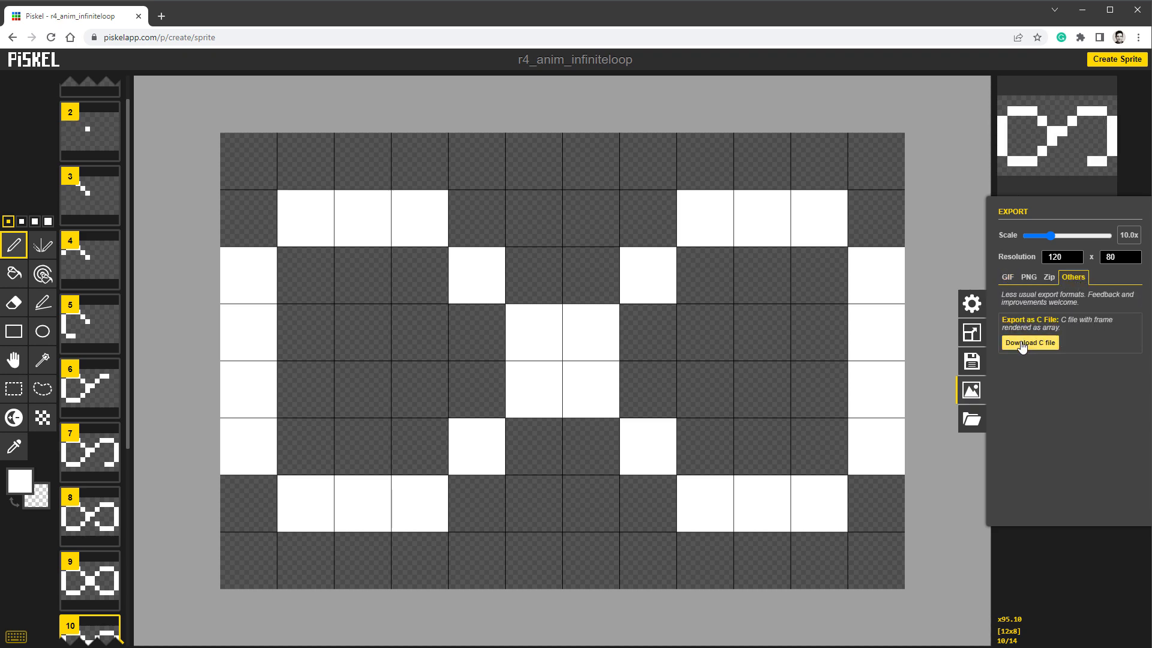
left_click(1029, 343)
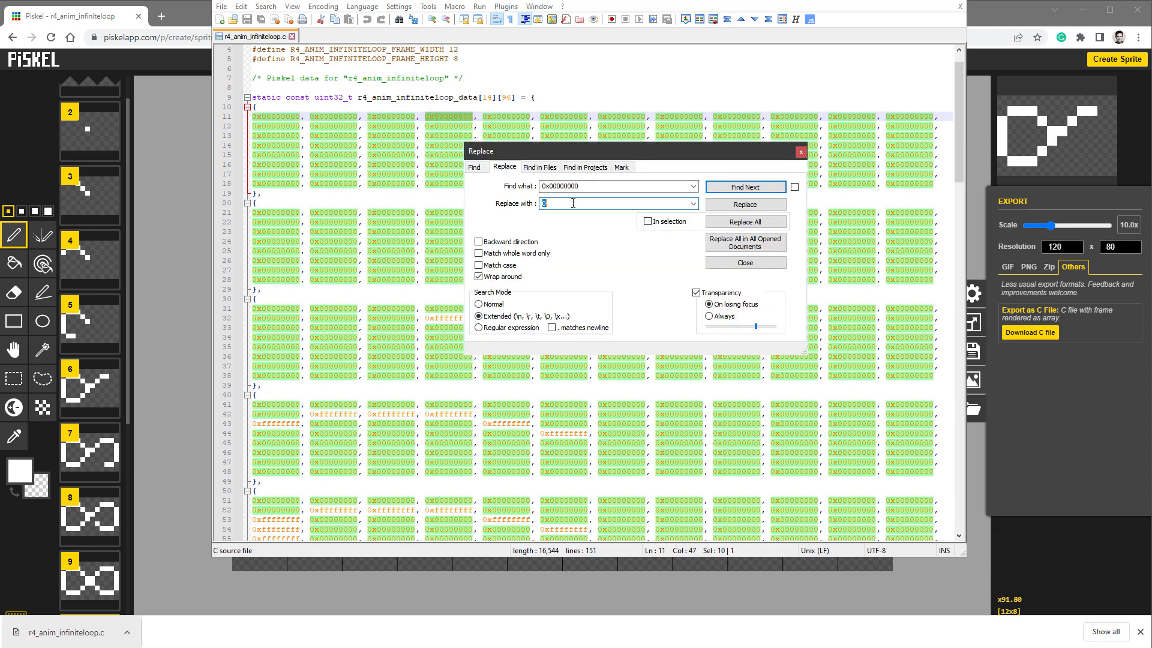
- Replace All to turn every 0x00000000 into 0 and 0xffffffff into 1
left_click(744, 222)
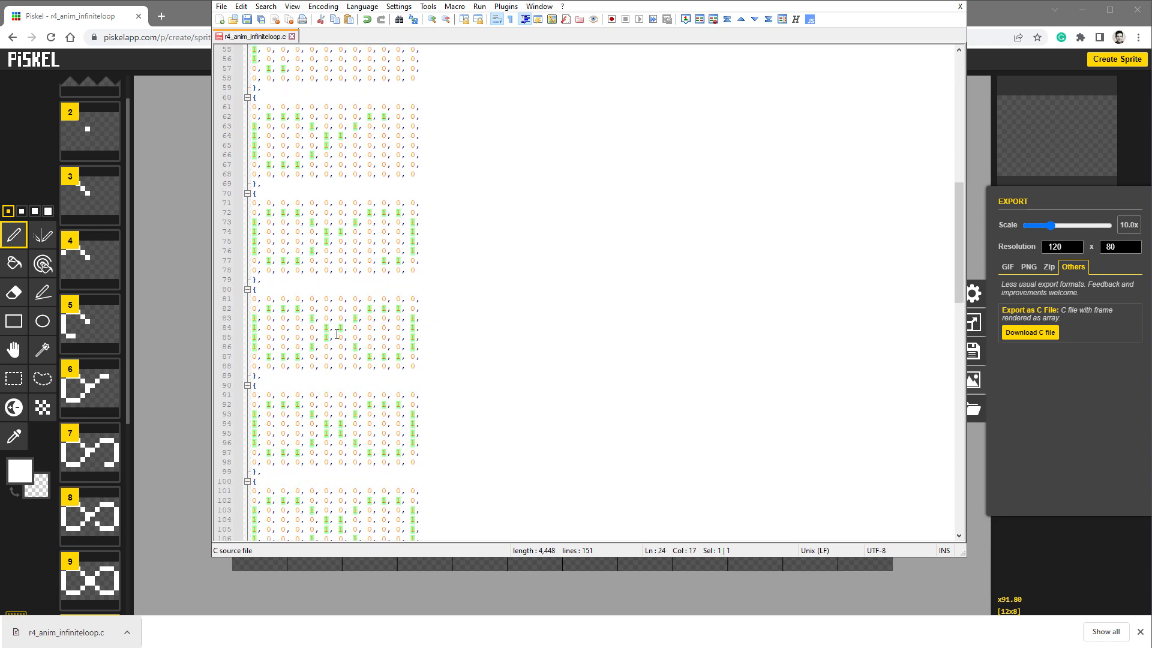
scroll("down", 3)
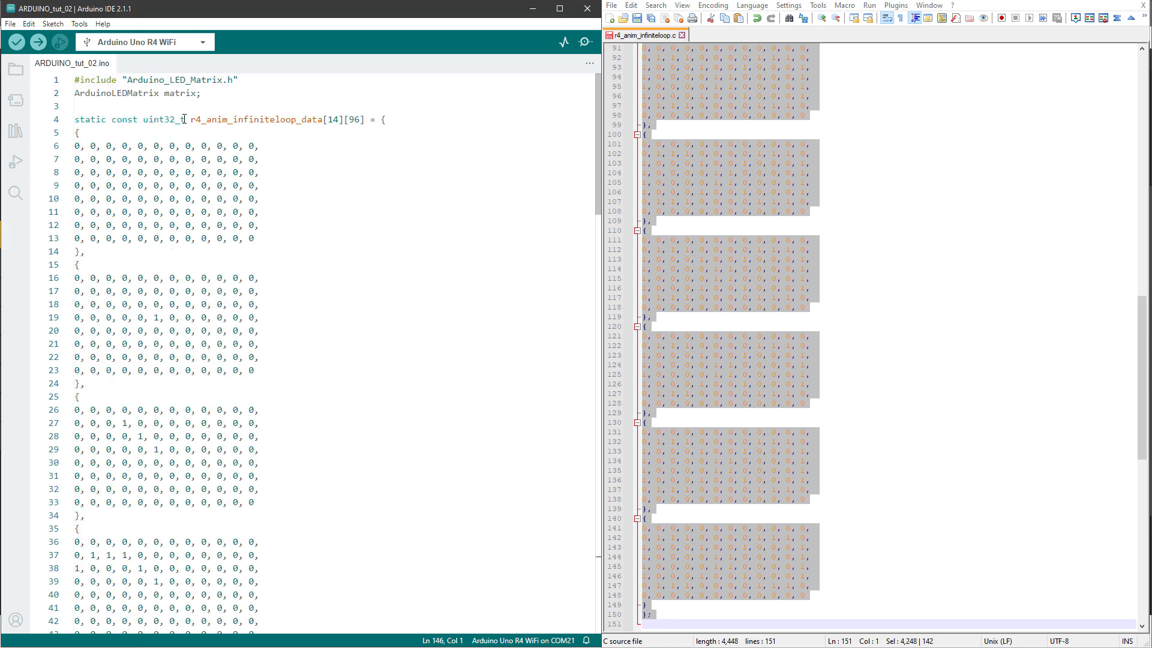
- Change the pasted animation array's type from static const uint32_t to byte
type("byte")
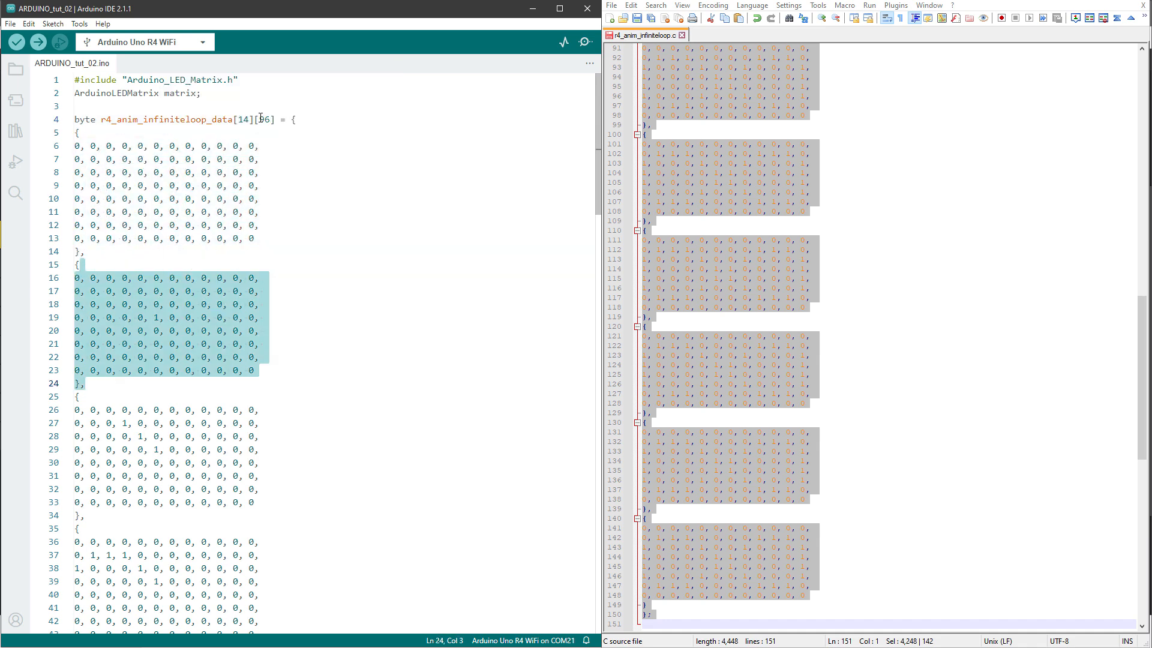
scroll("down", 3)
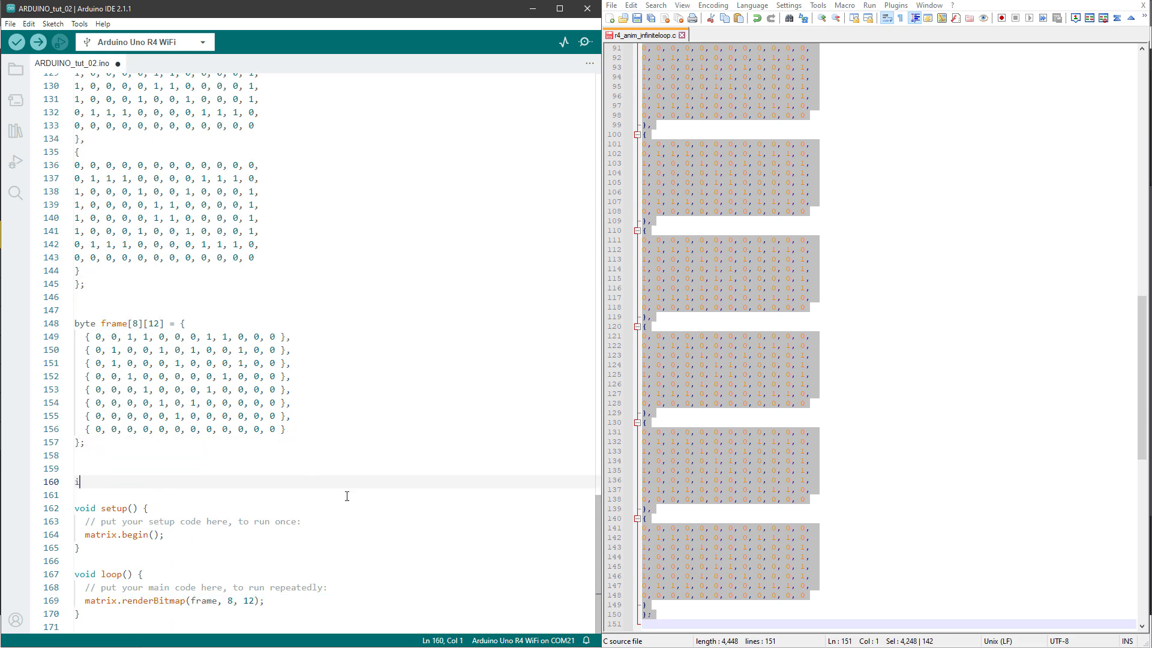
- Declare int frame_current = 0 and int frame_max = 14 in the sketch
type("nt frame_current = 0;")
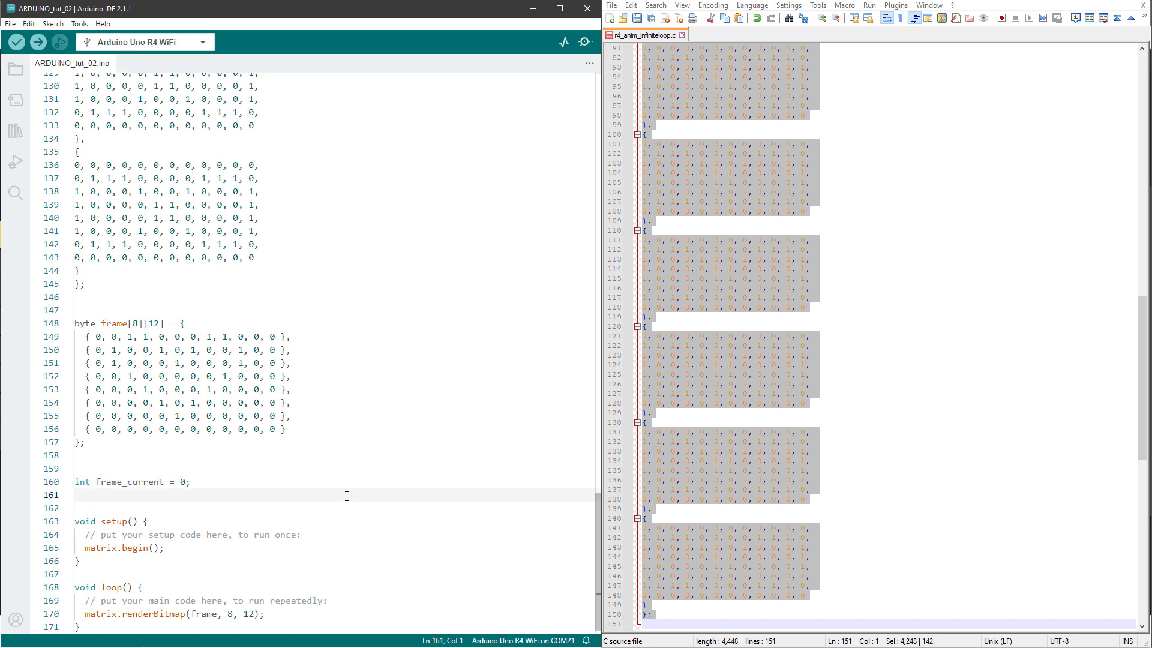
type("int frame_")
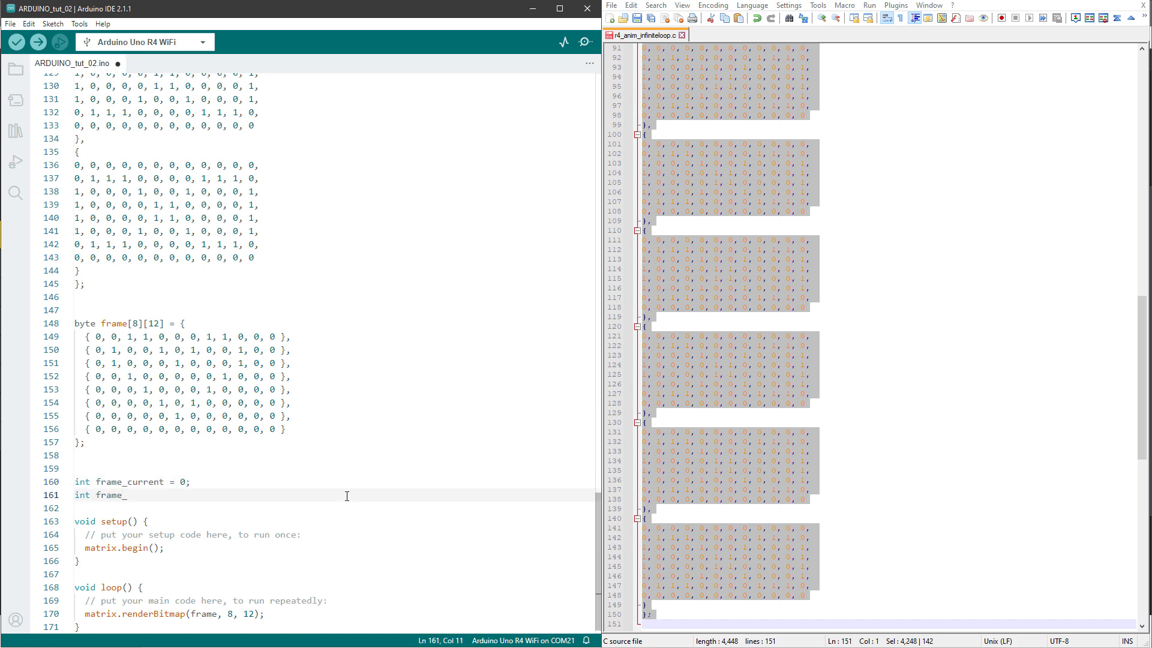
type("max = 14;")
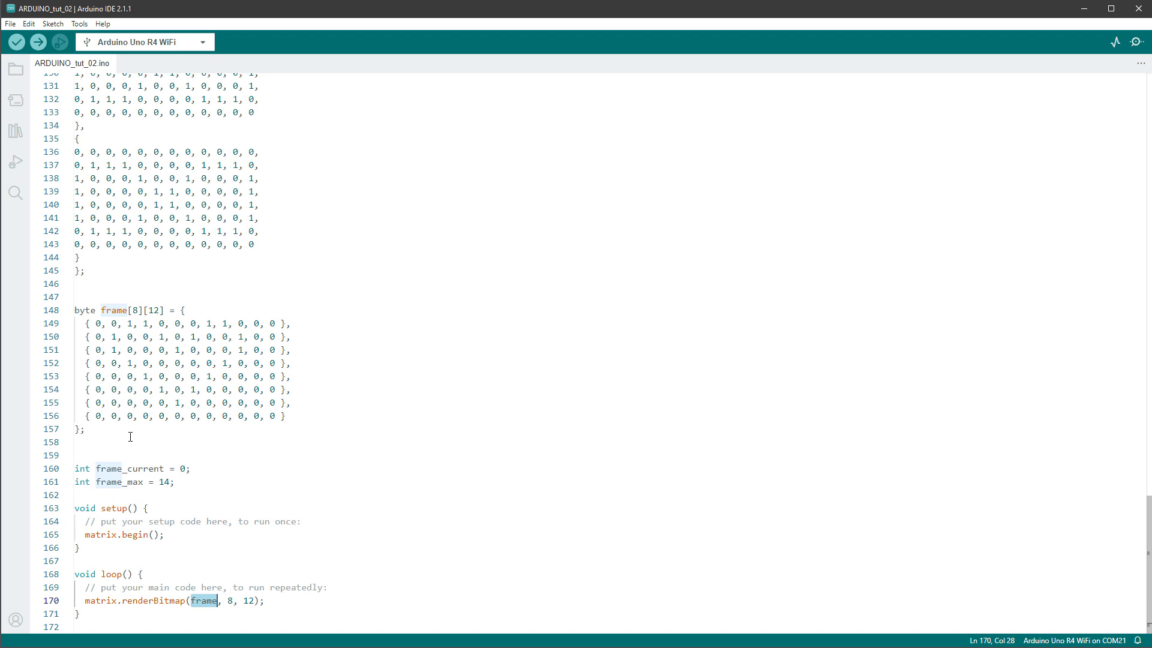
left_click_drag(75, 152, 84, 270)
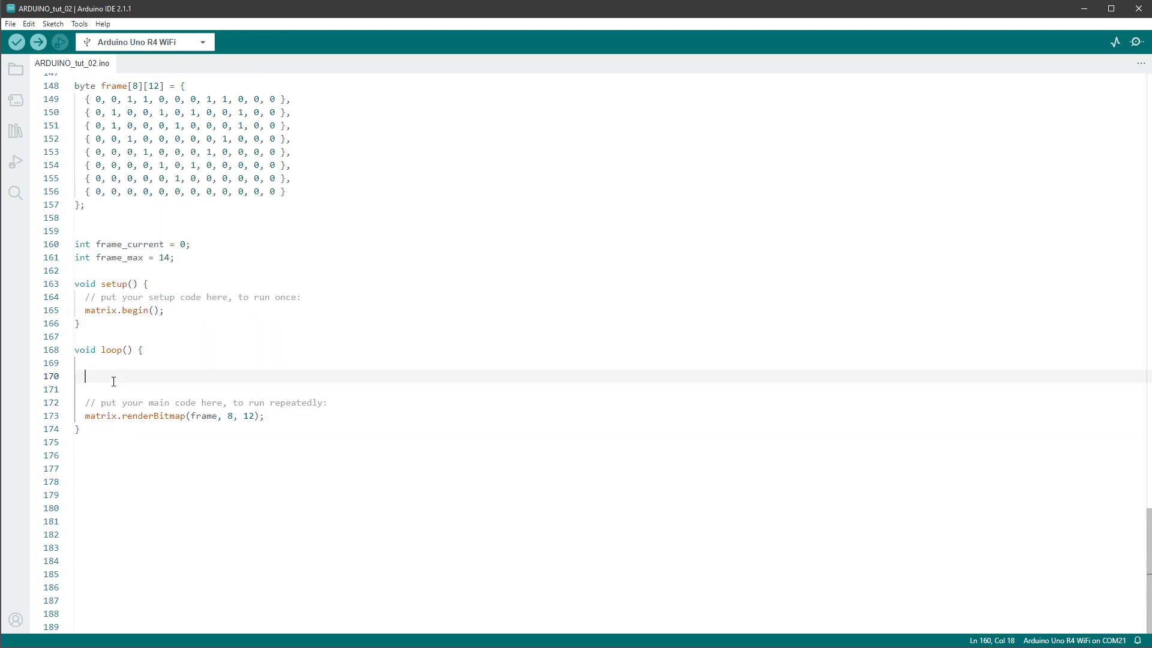
- Increment frame_current, reset it at frame_max, and add a pixel-populating comment placeholder
type("frame_current")
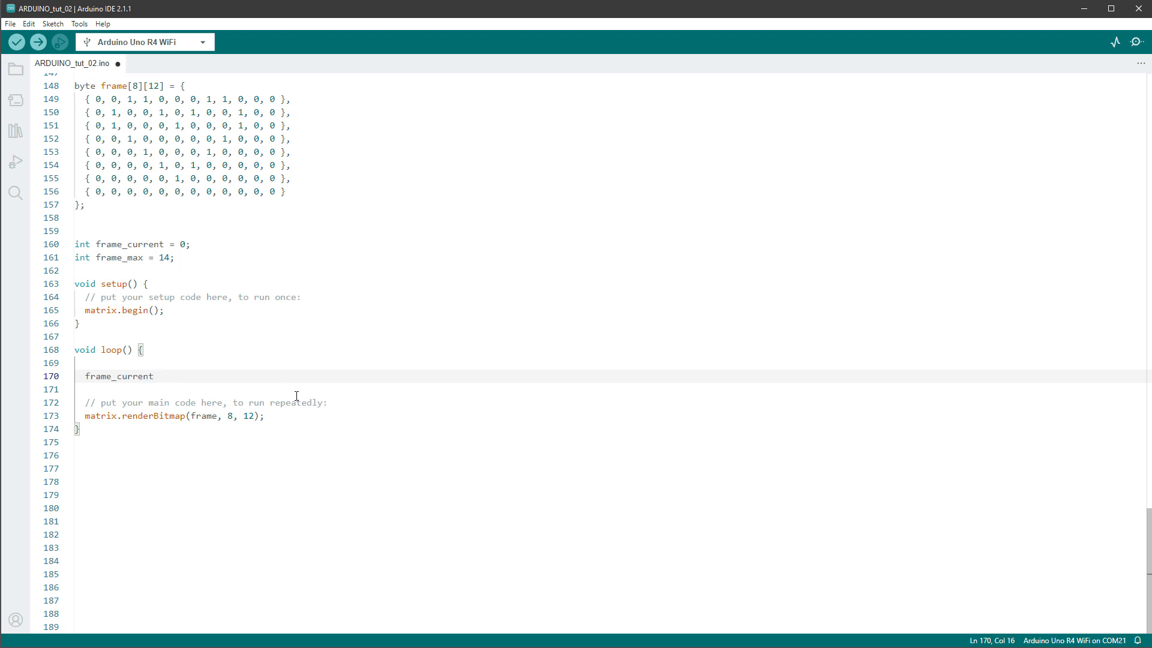
type("++;")
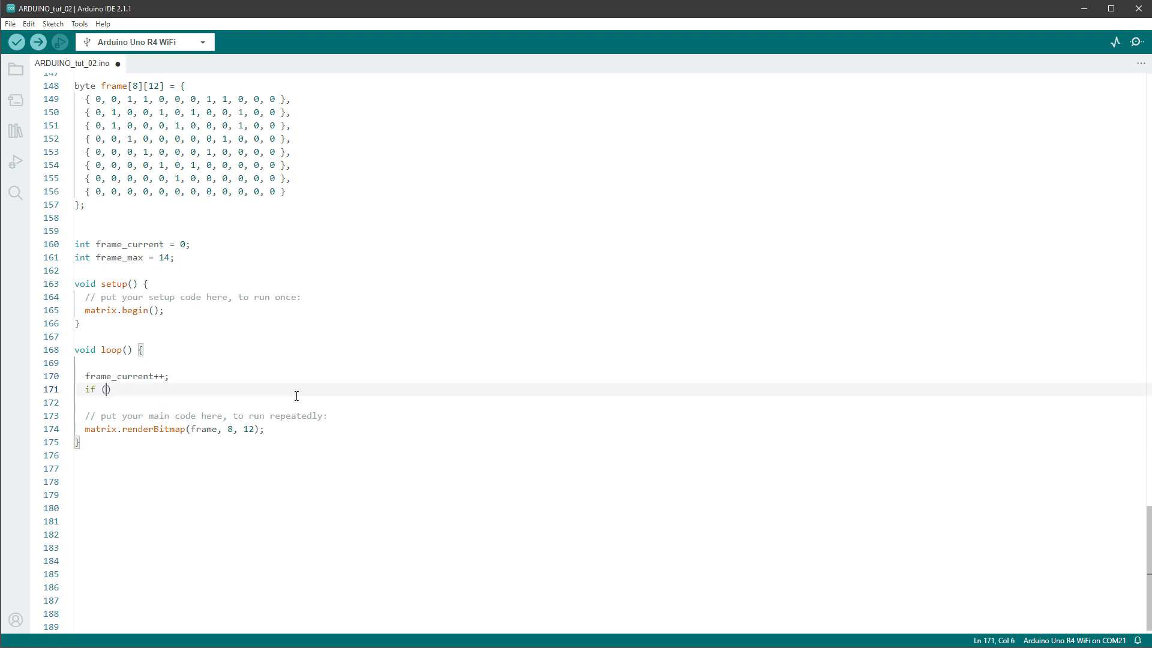
type("frame_current >")
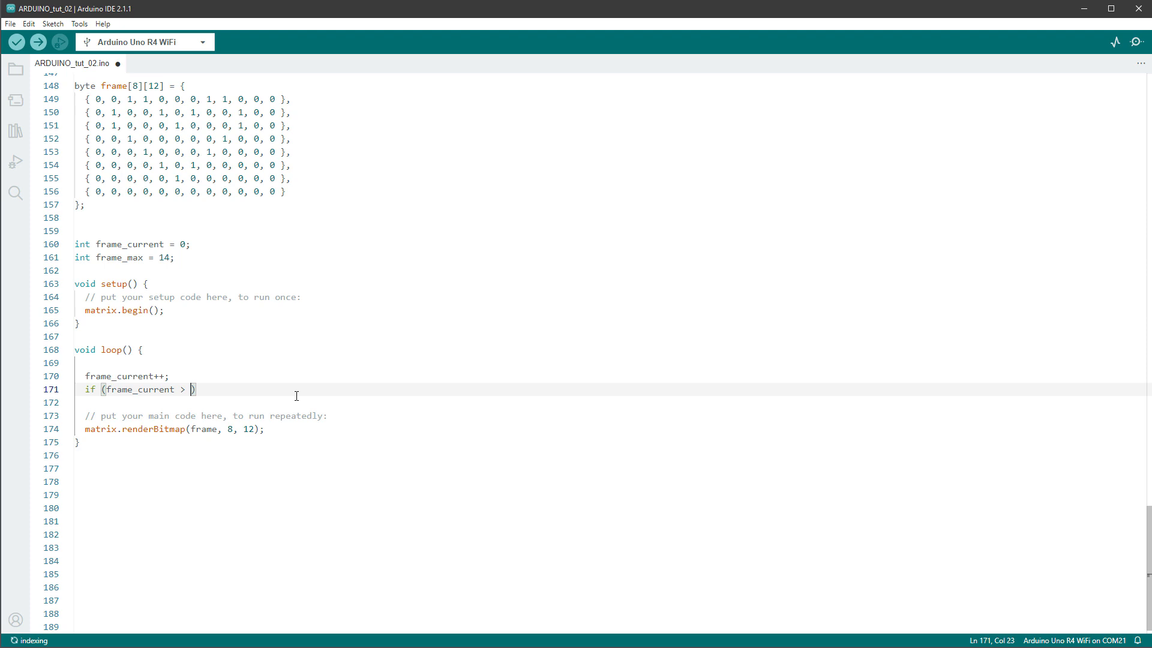
type("= frame_max) {}")
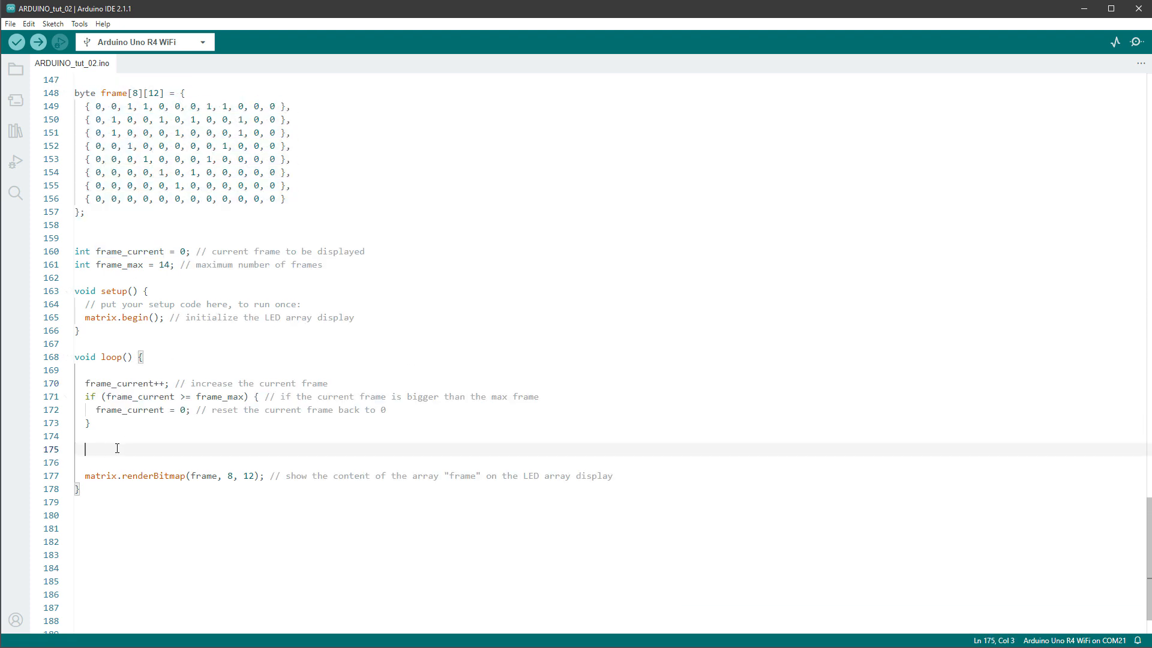
type("// populate pixels with values from the piskel animation")
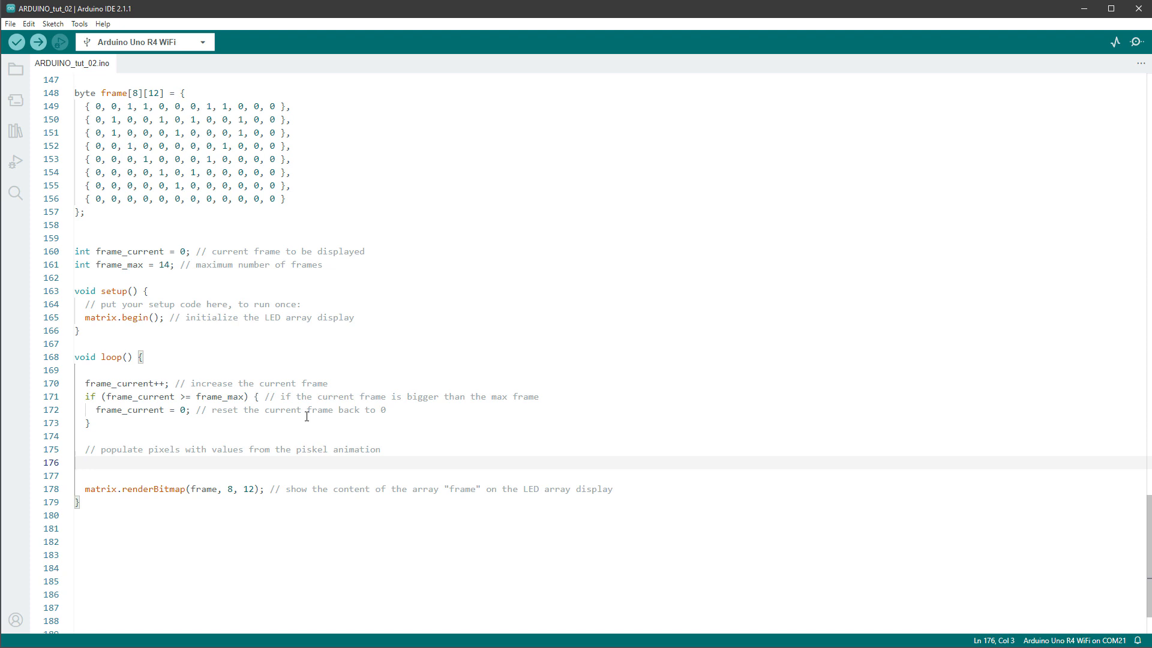
- Write nested for loops with x from 0 below 12 and y from 0 below 8, checking frame[8][12]
type("for ()")
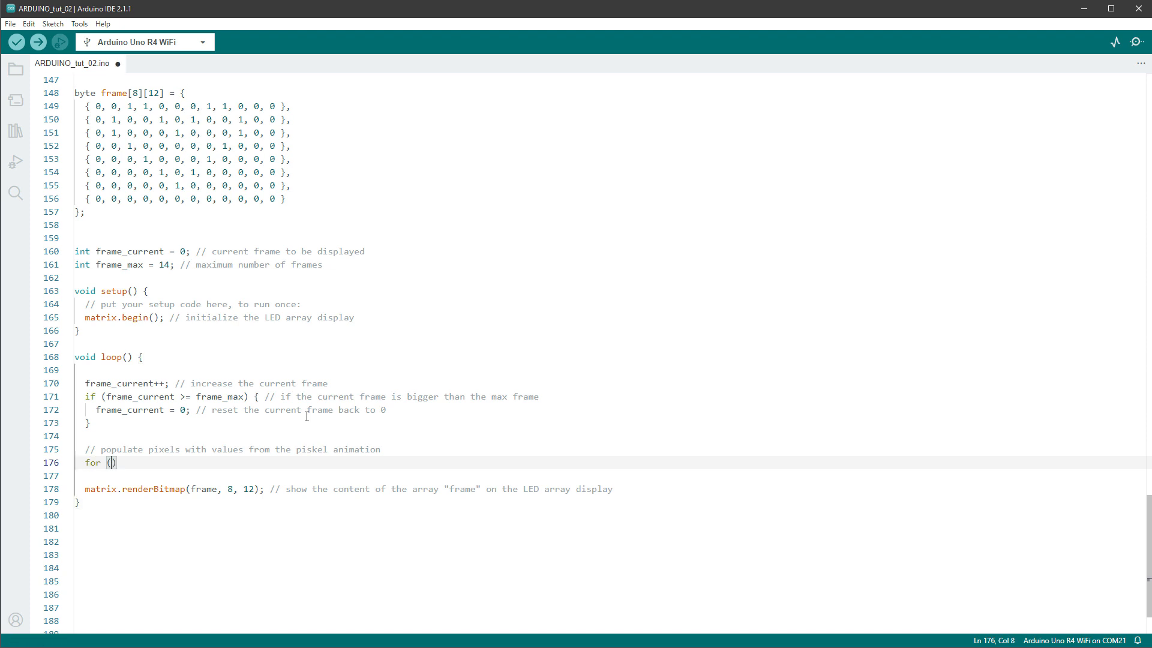
type("int")
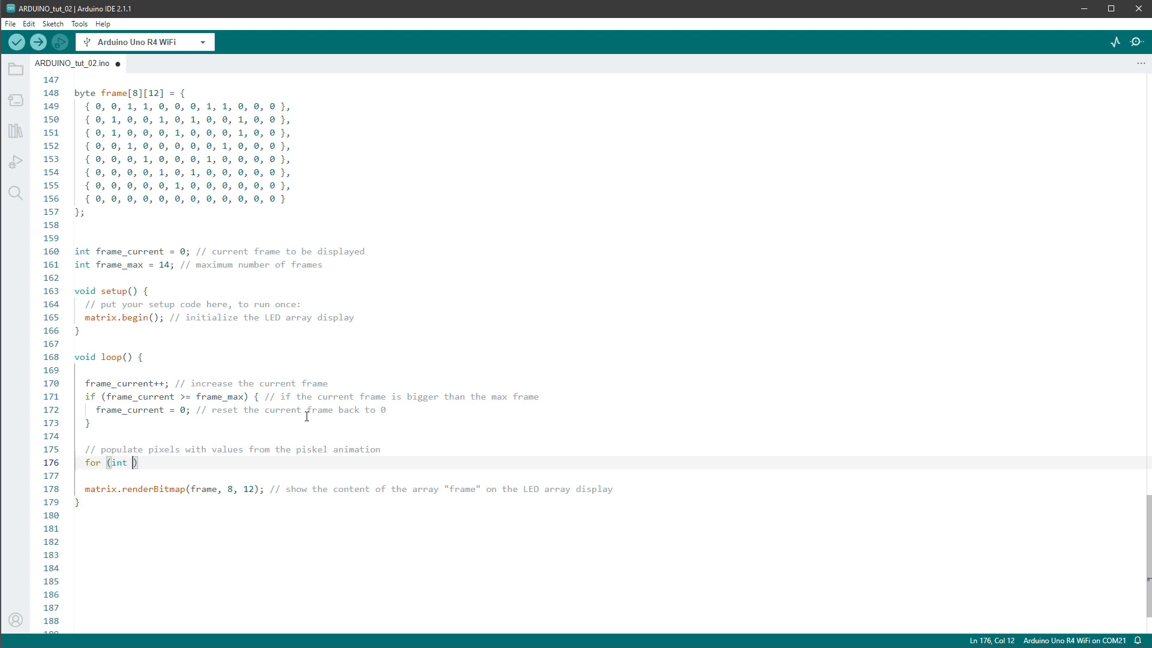
type("x=0; x")
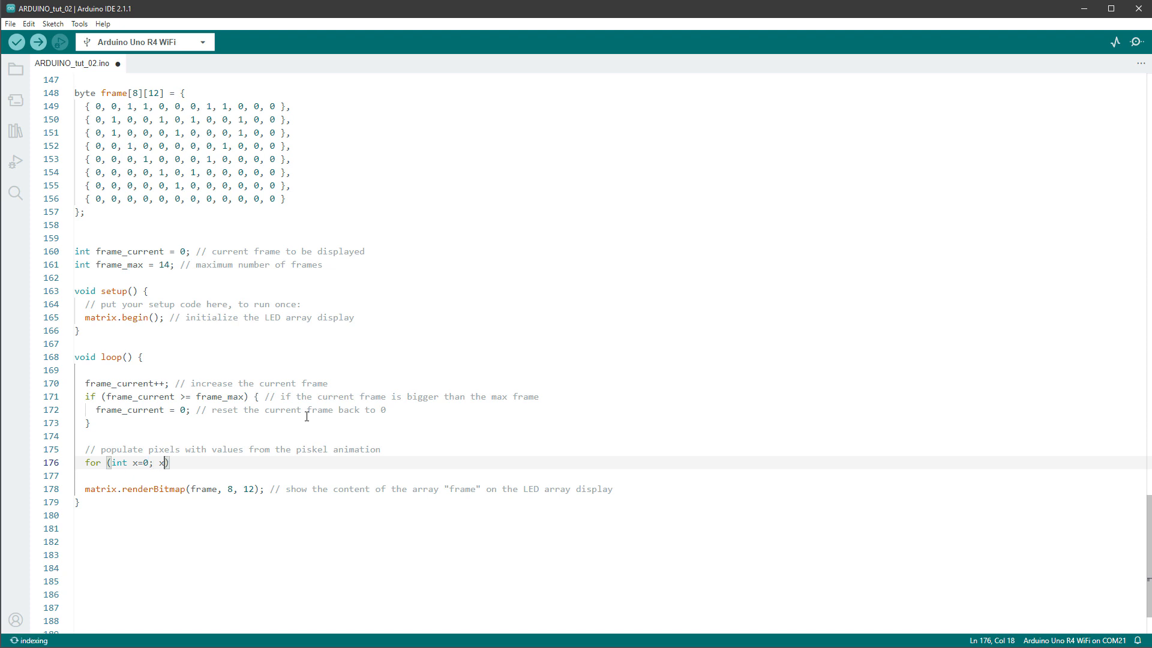
type("<12; x++")
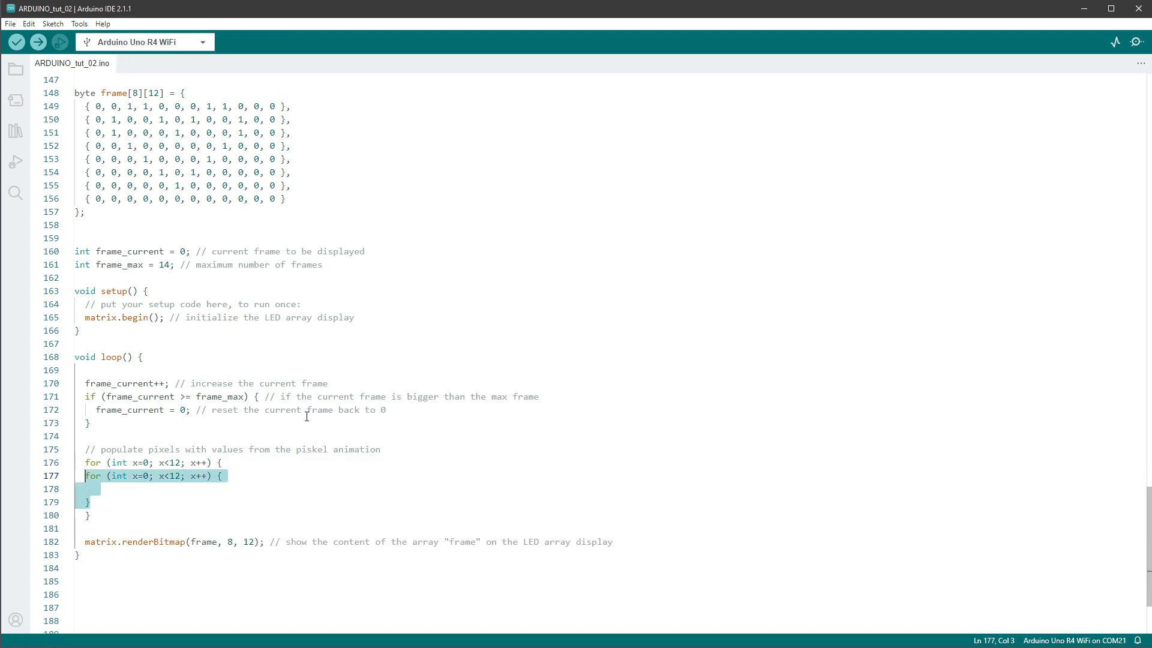
type("y")
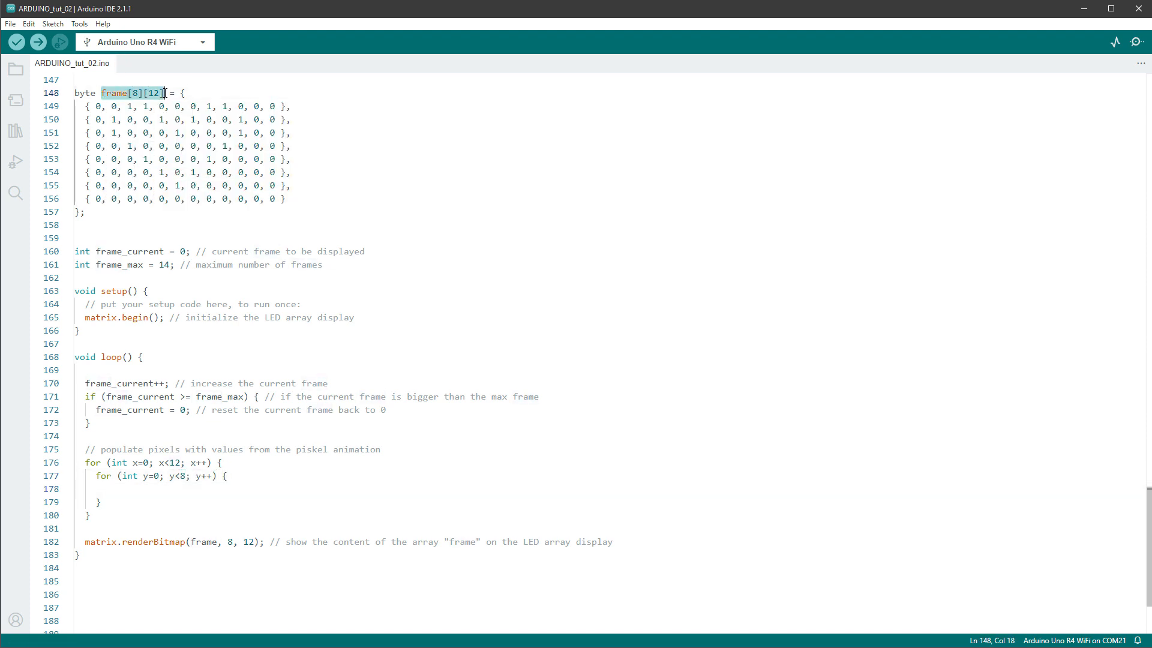
type("frame[8][12]")
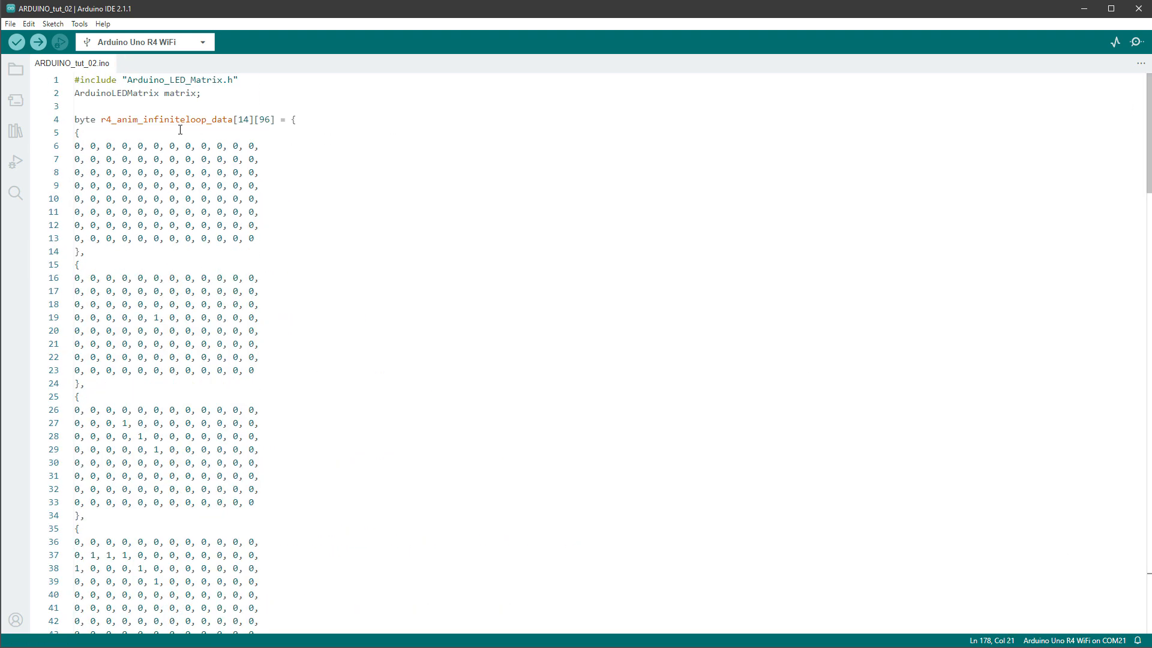
- Assign frame[y][x] = r4_anim_infiniteloop_data[frame_current][(y * 12) + x] in the inner loop
double_click(152, 118)
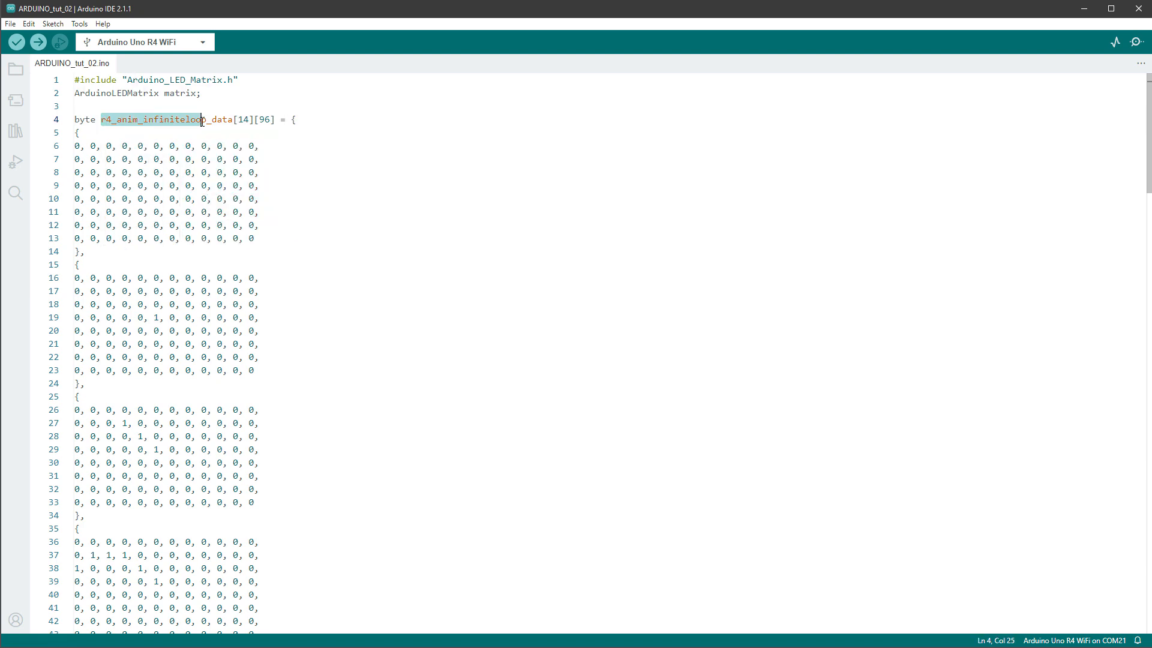
scroll("down", 3)
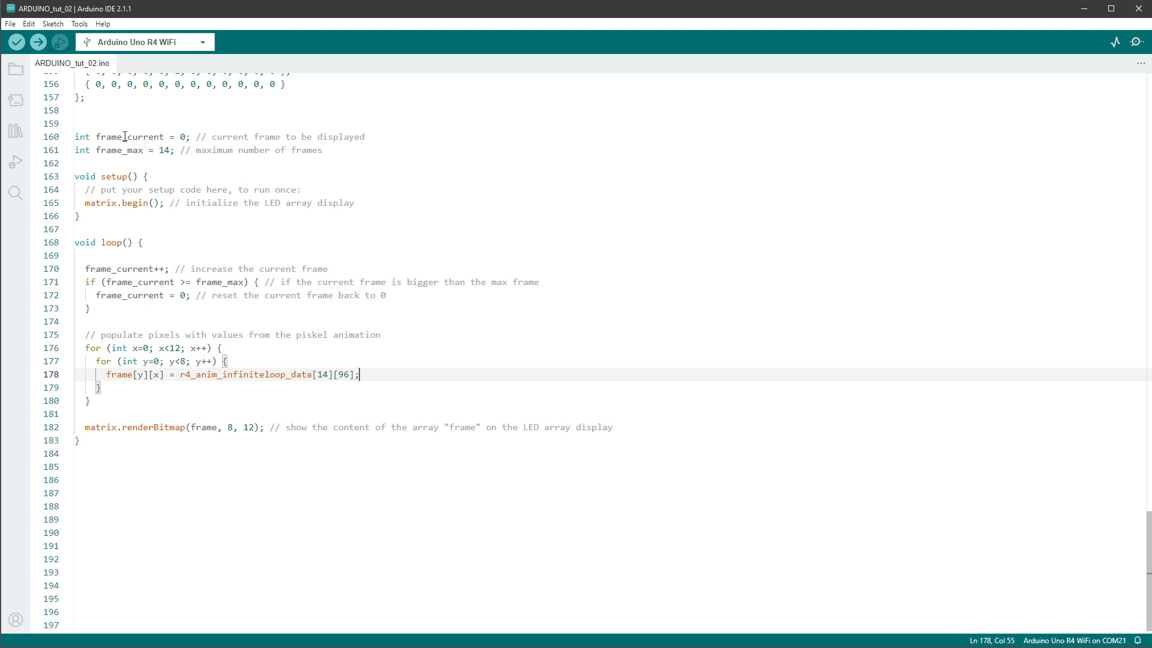
type("frame_current")
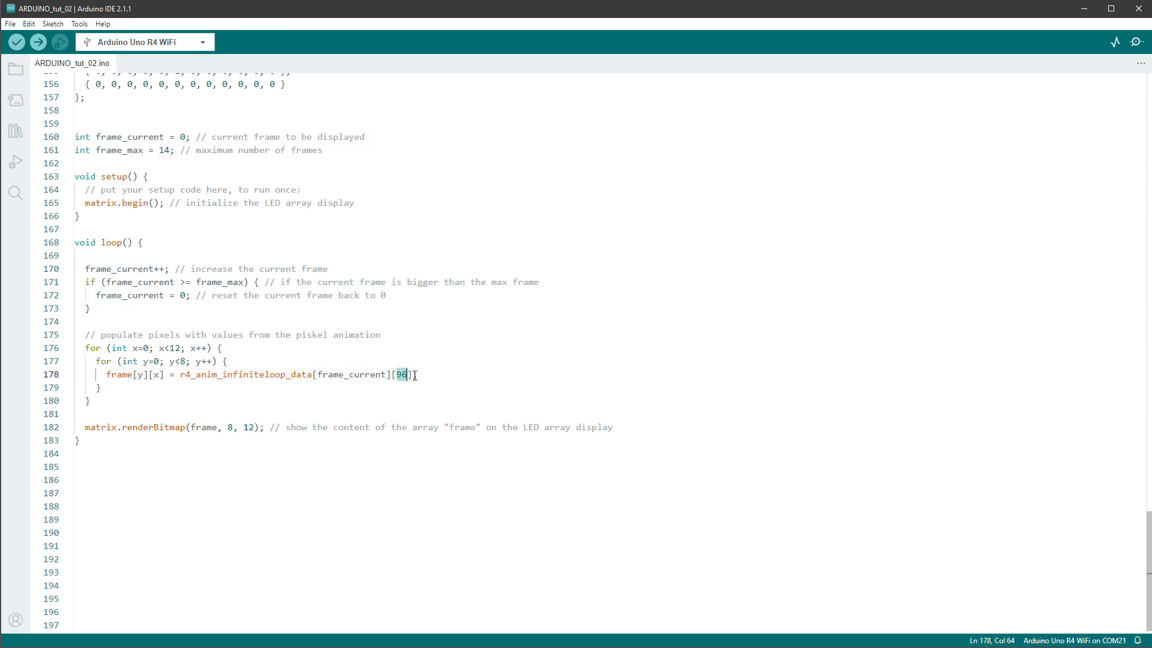
type("y")
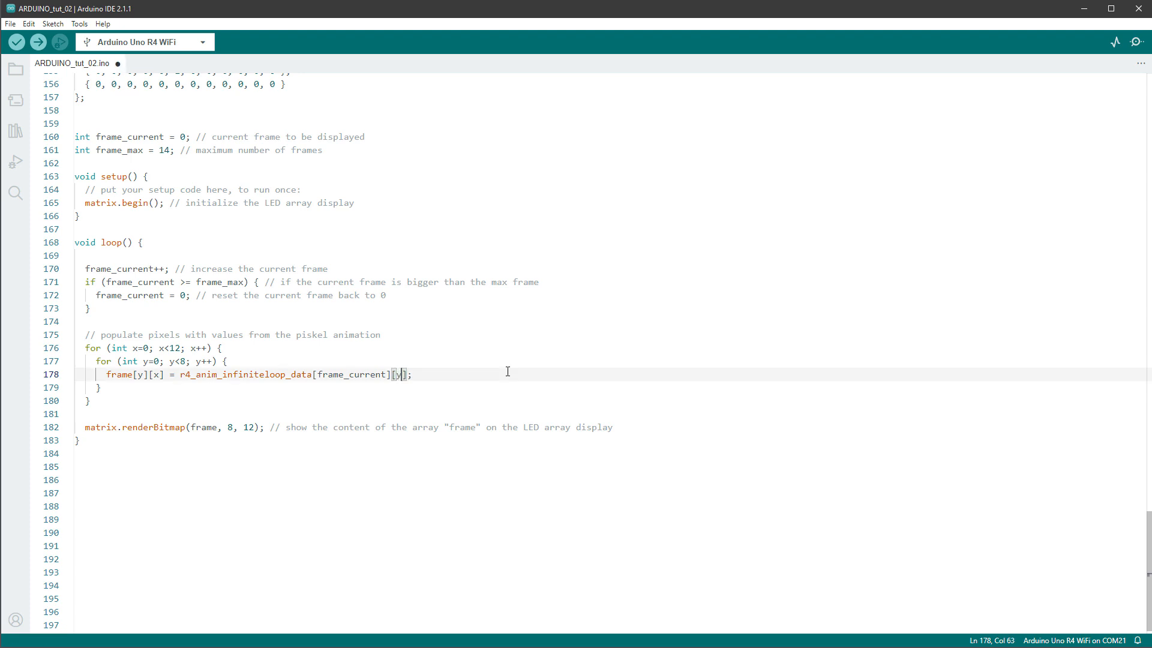
type("* 12 + x")
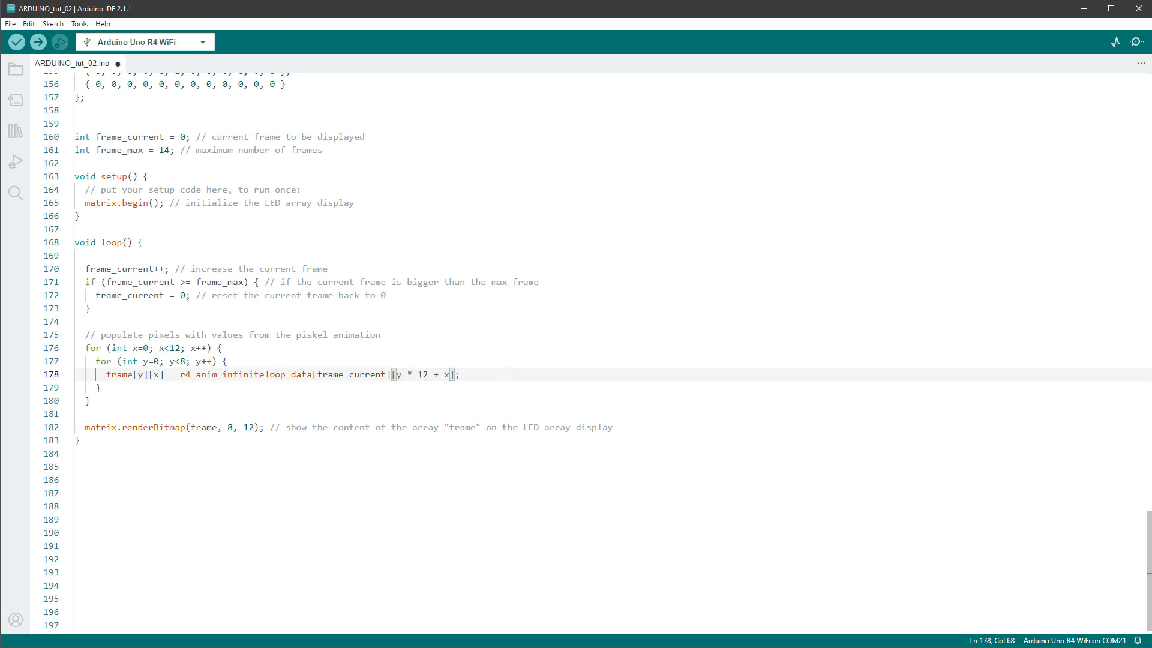
type(")")
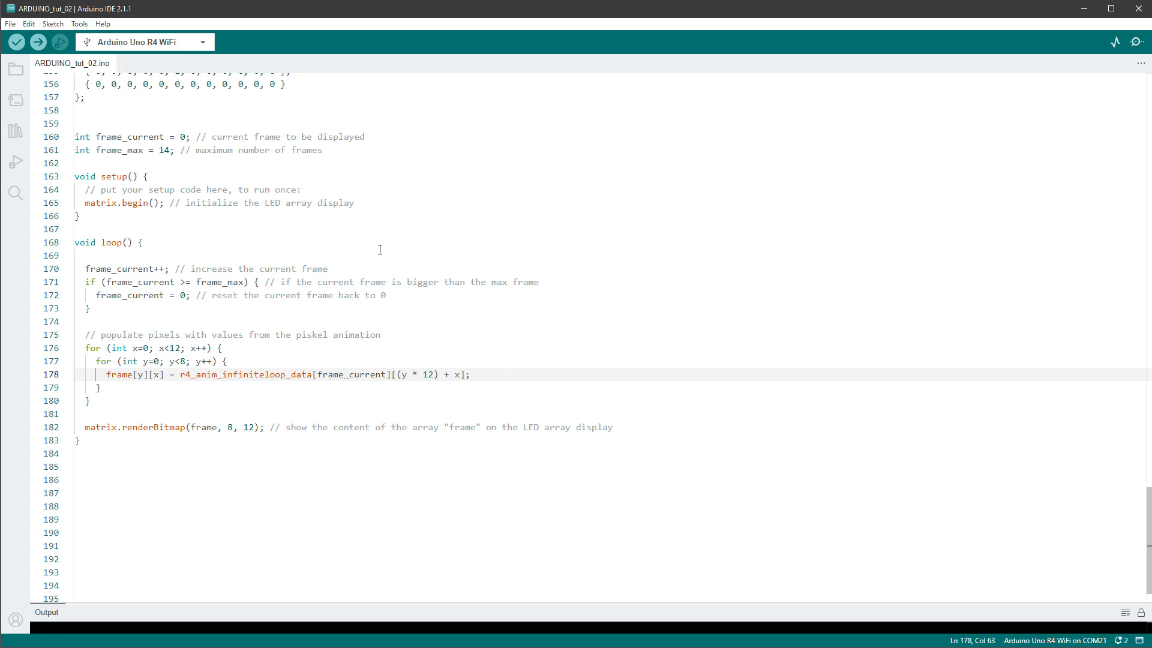
- Review the loop body and position the cursor on a new line after renderBitmap
left_click_drag(85, 268, 85, 413)
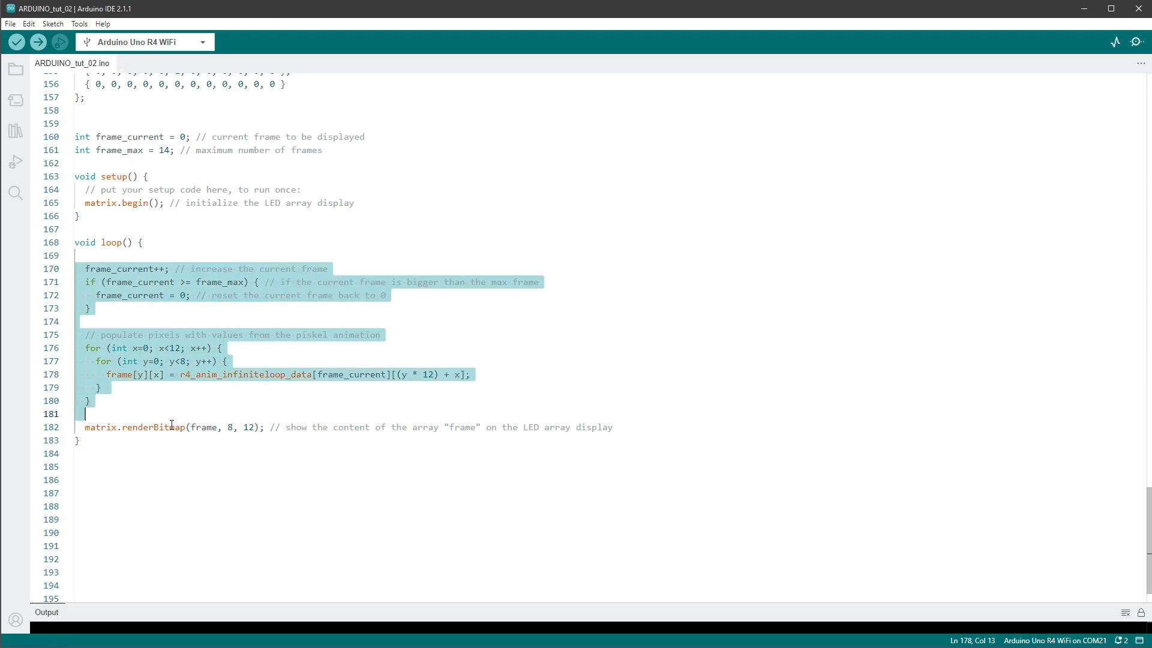
left_click(622, 427)
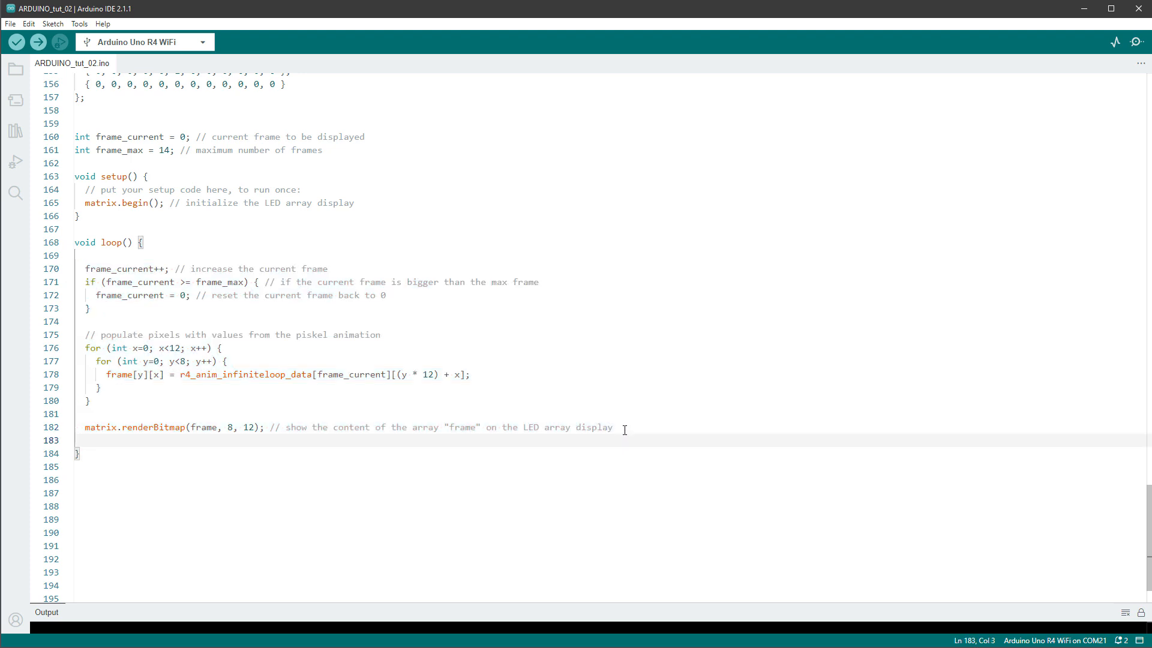
- Add delay(1000/20) for 20 FPS after the render call and upload the sketch to the board
type("delay();")
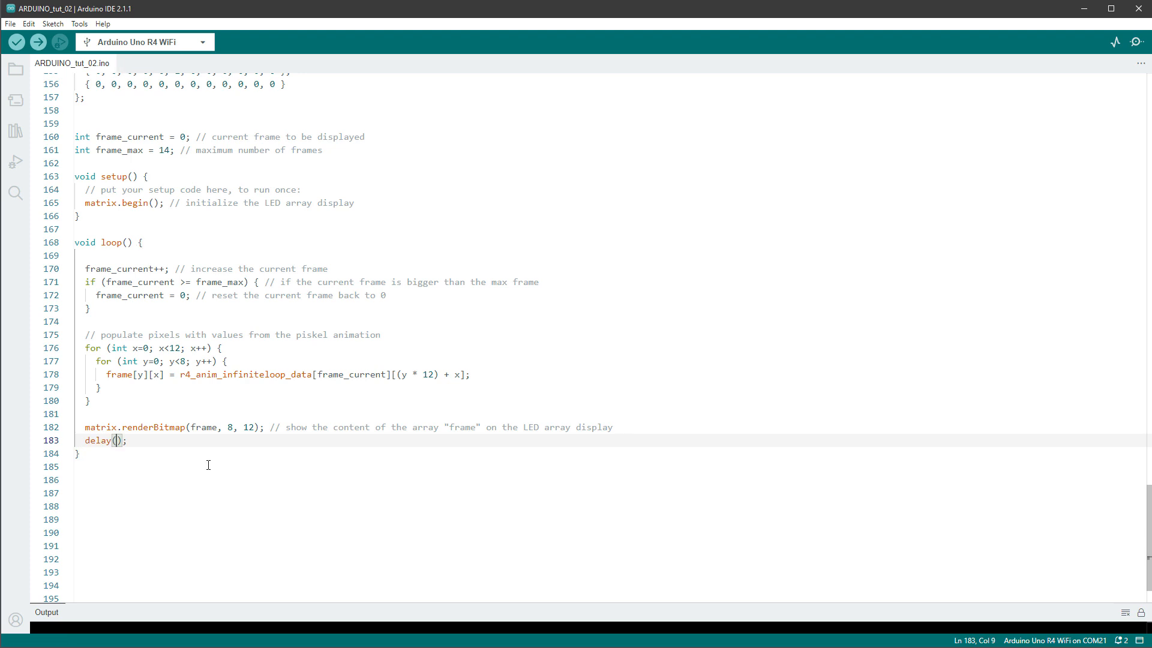
type("1000/20")
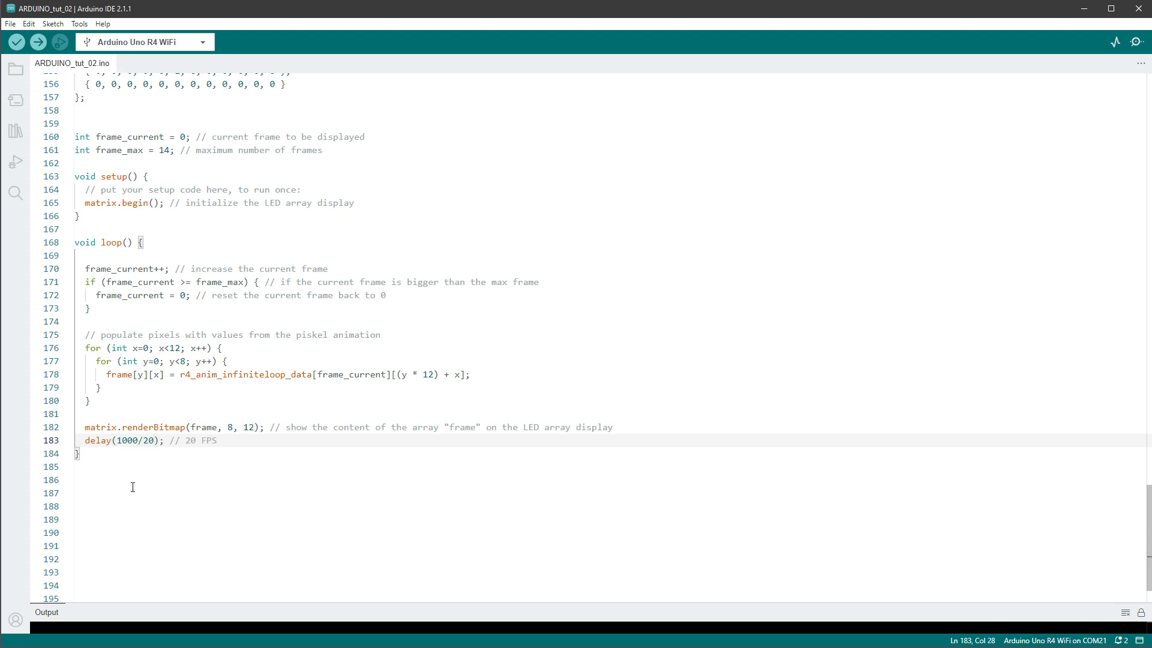
double_click(132, 440)
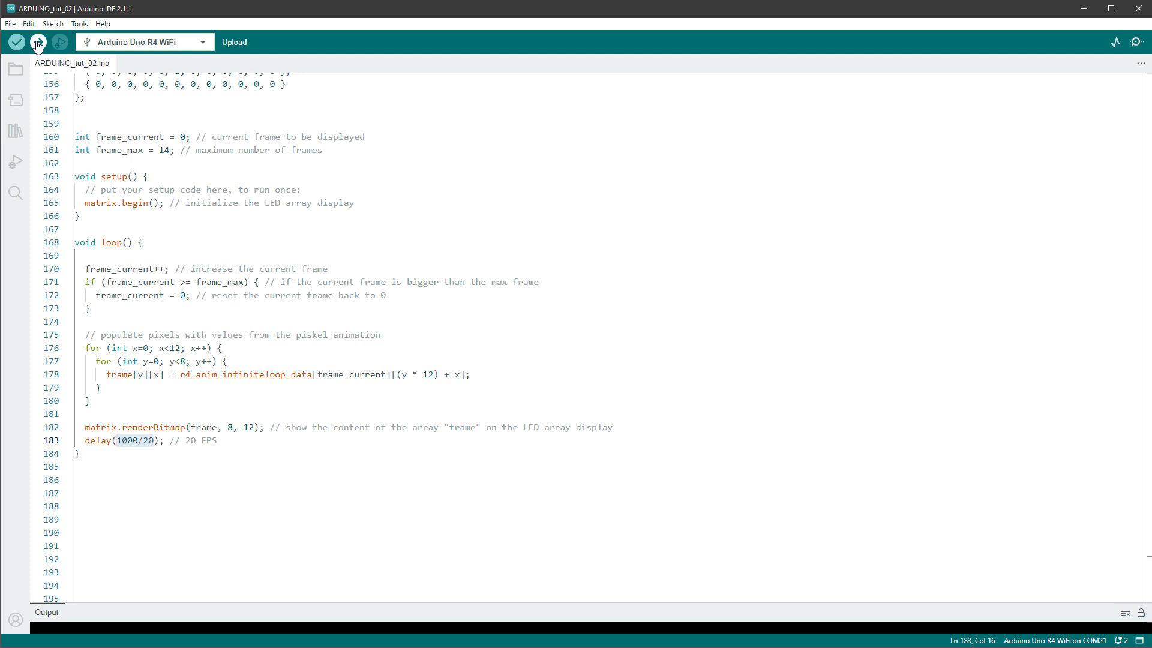
left_click(37, 42)
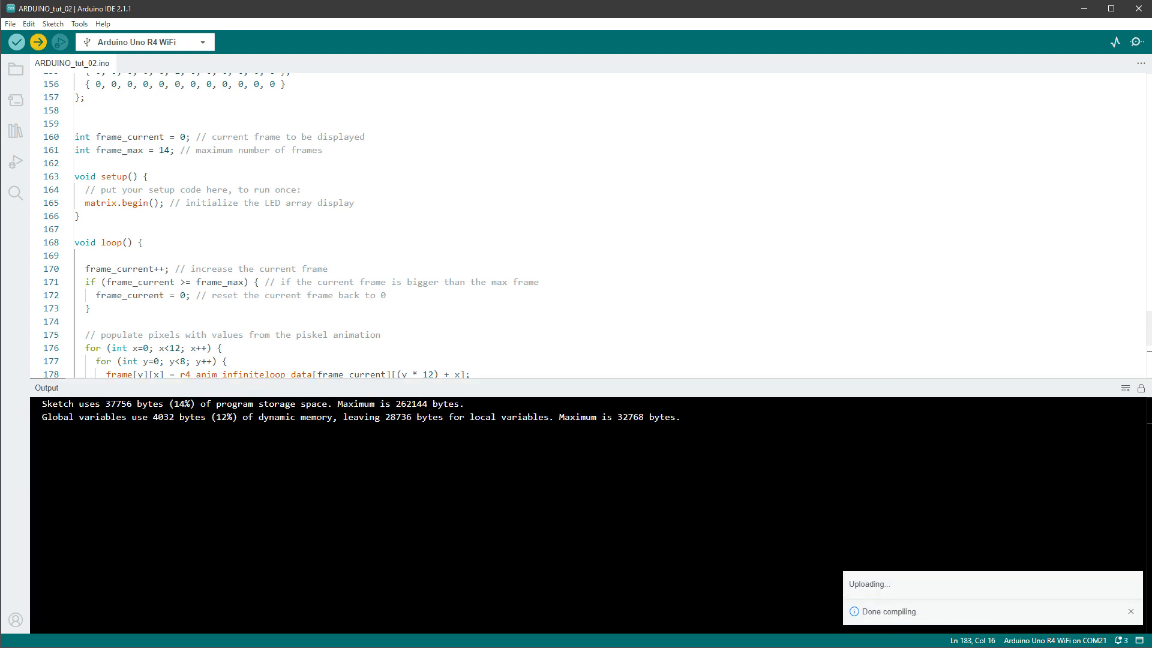